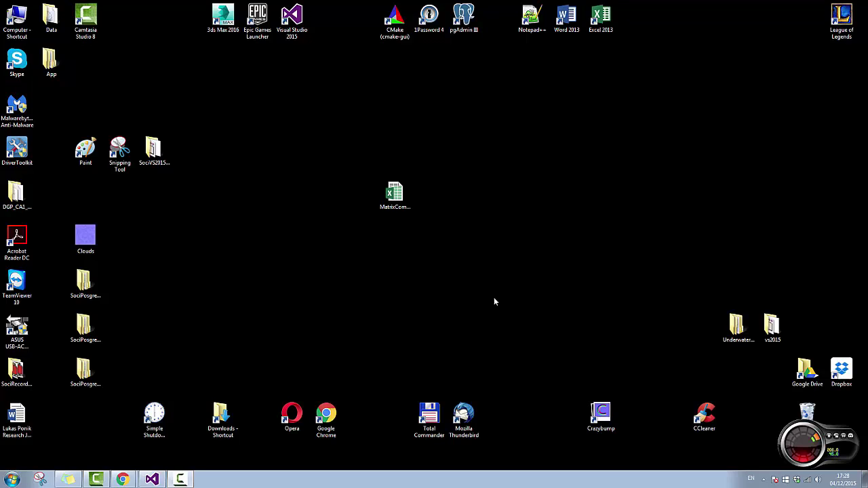
mouse_move(531, 316)
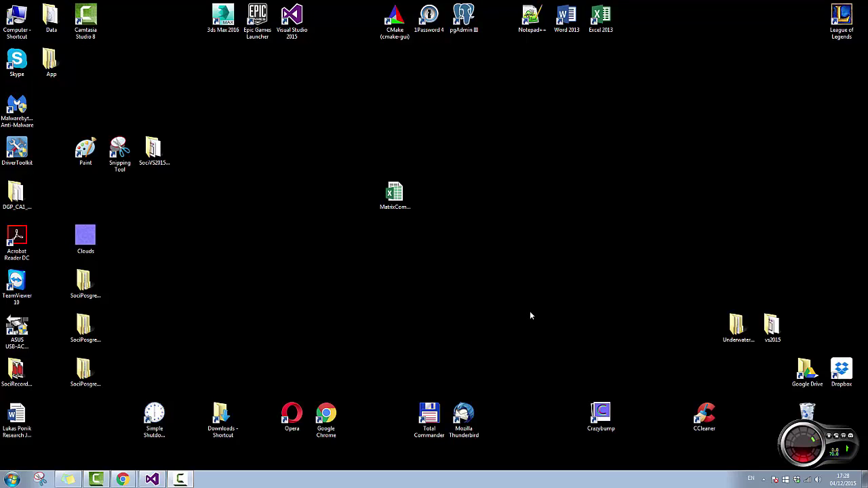
mouse_move(577, 295)
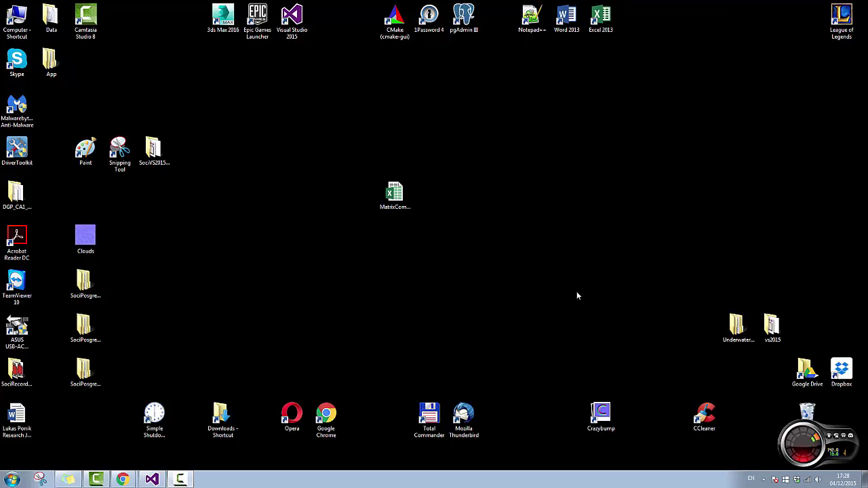
mouse_move(562, 288)
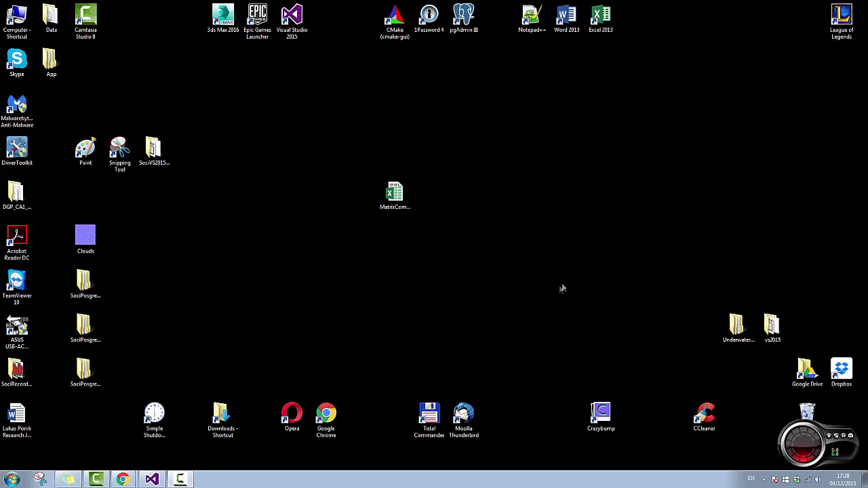
mouse_move(559, 274)
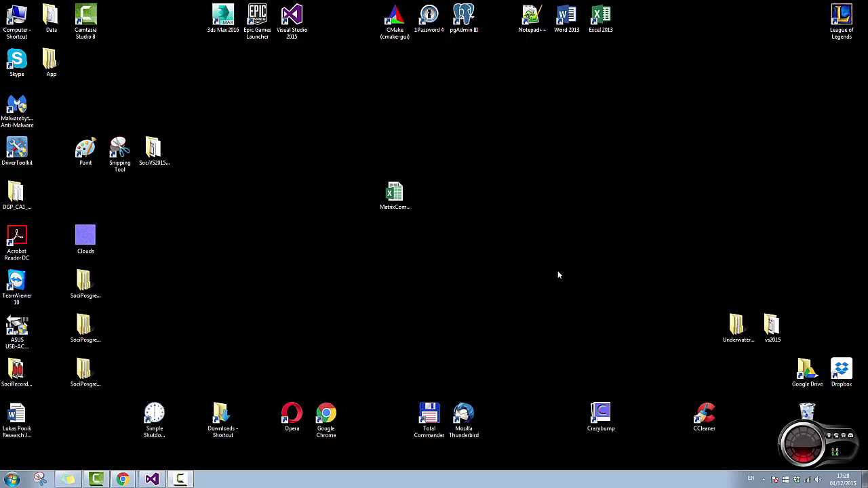
Launch Visual Studio 2015 and create an empty Visual C++ project named SOCI_Posgress_VS2015
double_click(291, 17)
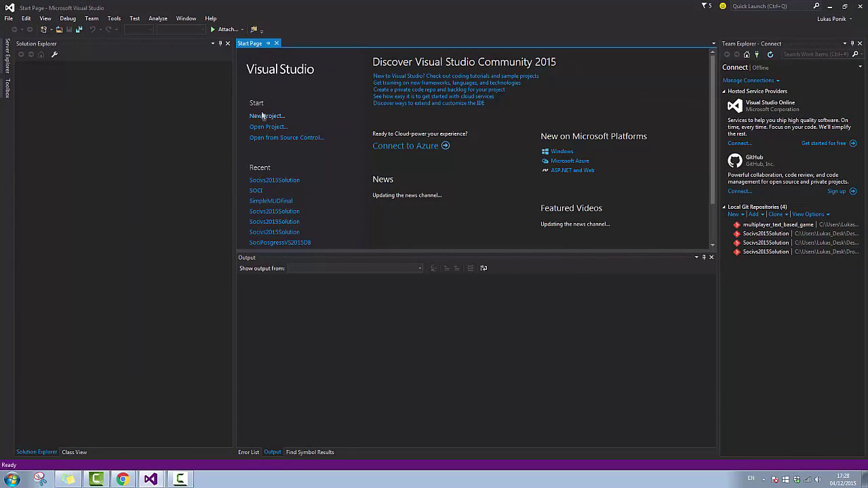
click(267, 115)
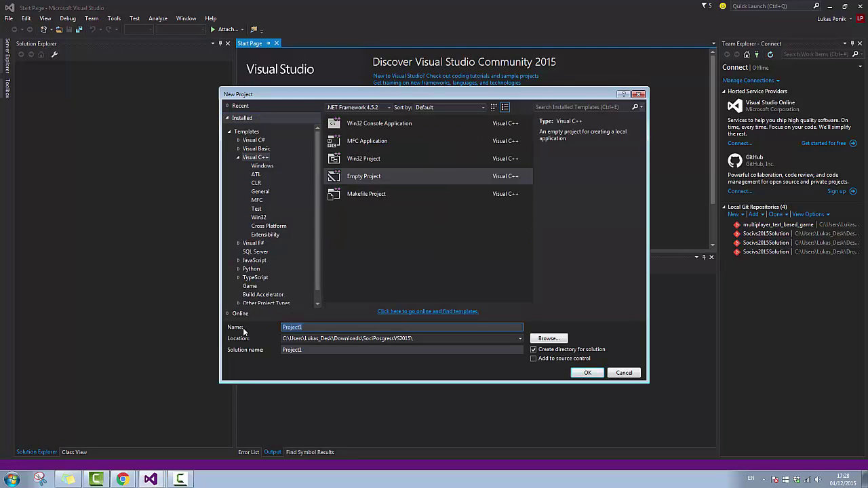
text(SOCI)
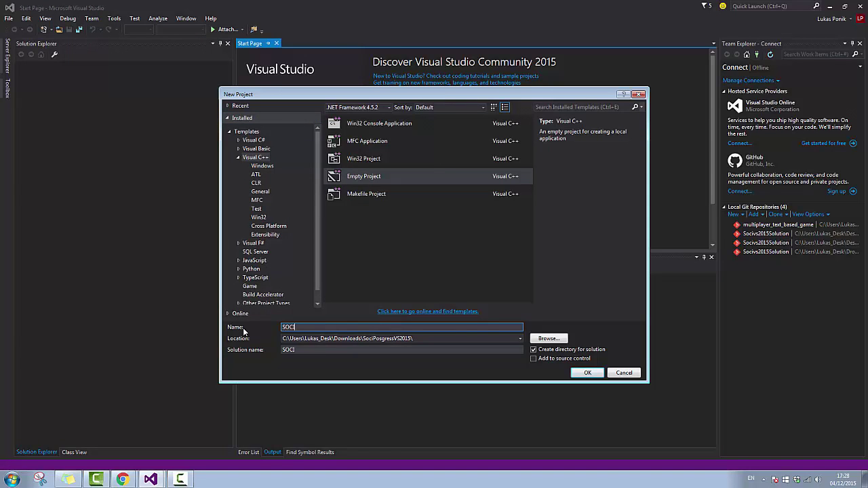
text(_Posgress_VS2015)
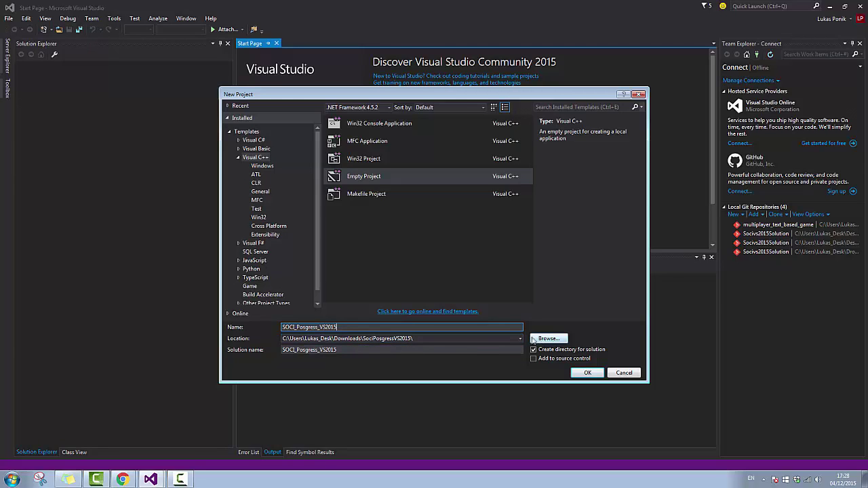
click(547, 339)
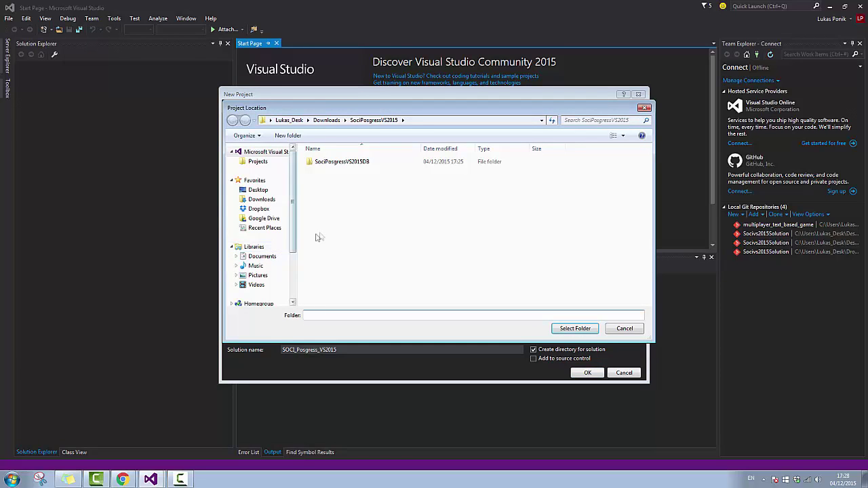
click(341, 161)
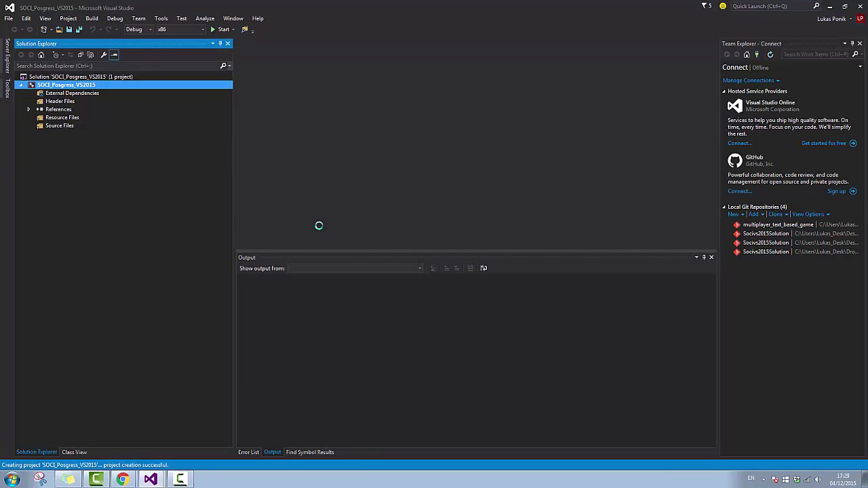
Add a new C++ File, MainApp.cpp, under Source Files with the SOCI sample code
right_click(60, 125)
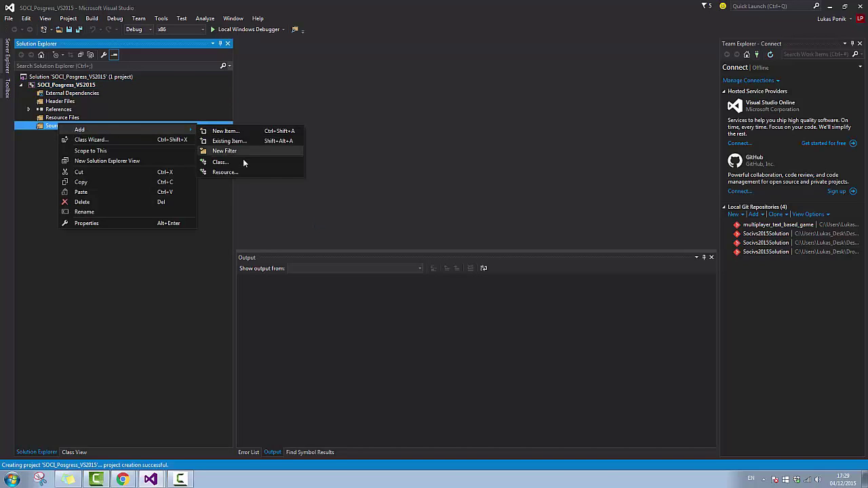
click(225, 130)
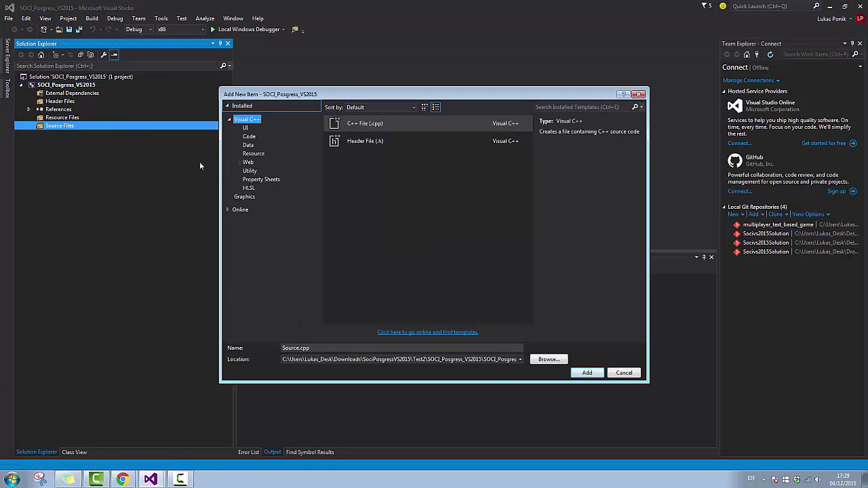
click(365, 124)
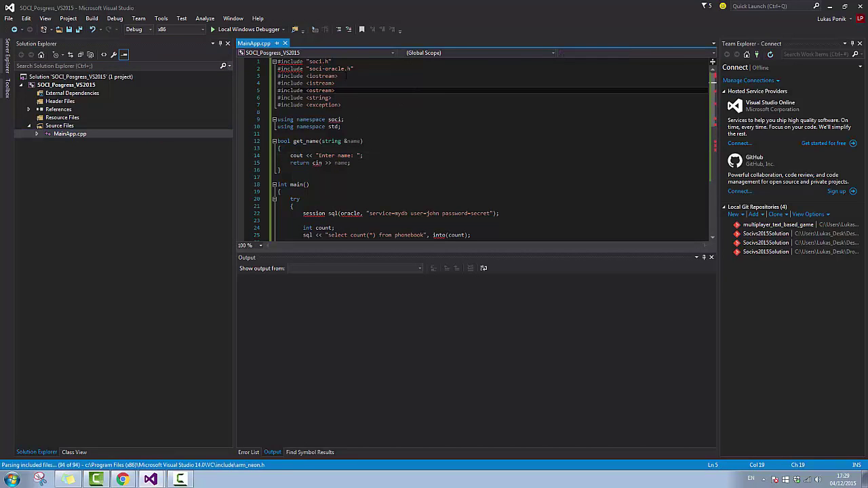
Save the GameDB customers code in MainApp.cpp and select the SOCI_Posgress_VS2015 project
key(ctrl+s)
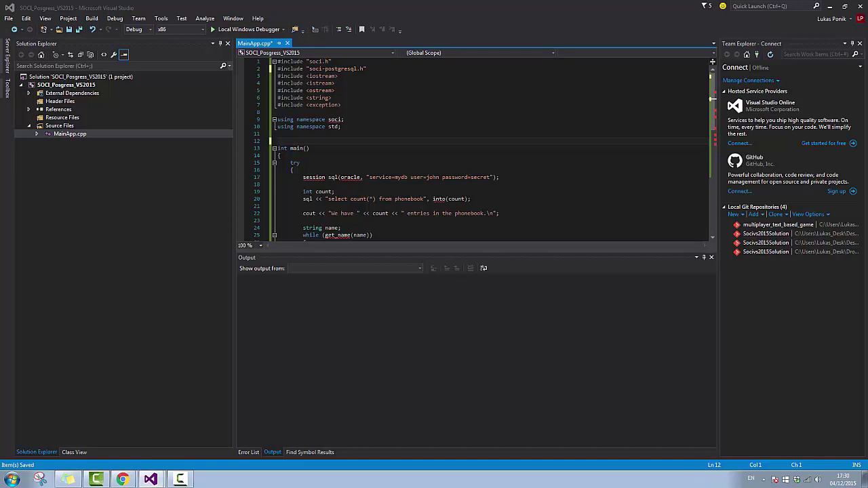
scroll(down, 3)
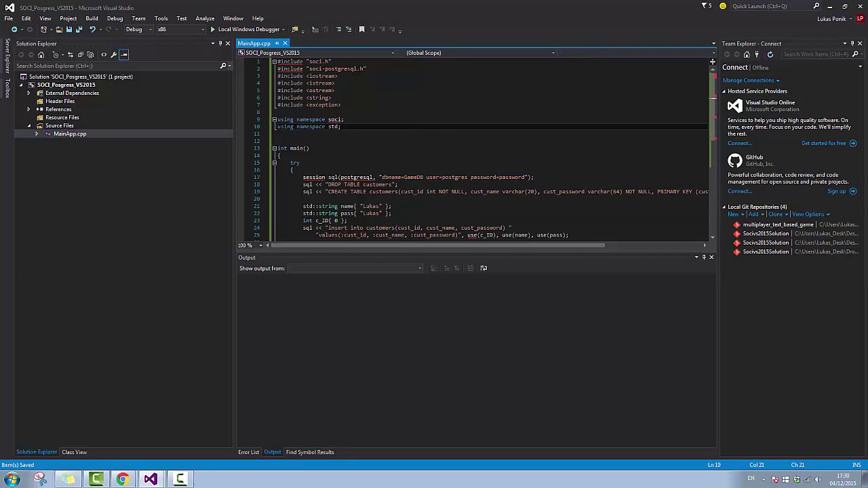
mouse_move(318, 73)
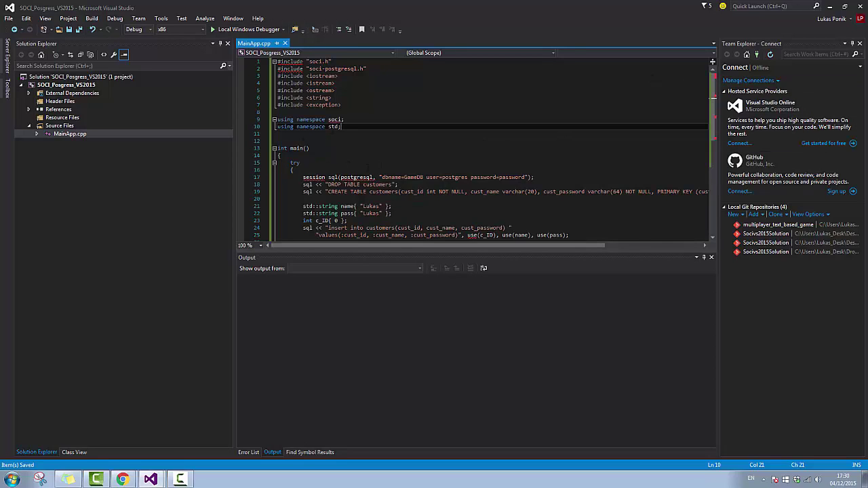
click(65, 84)
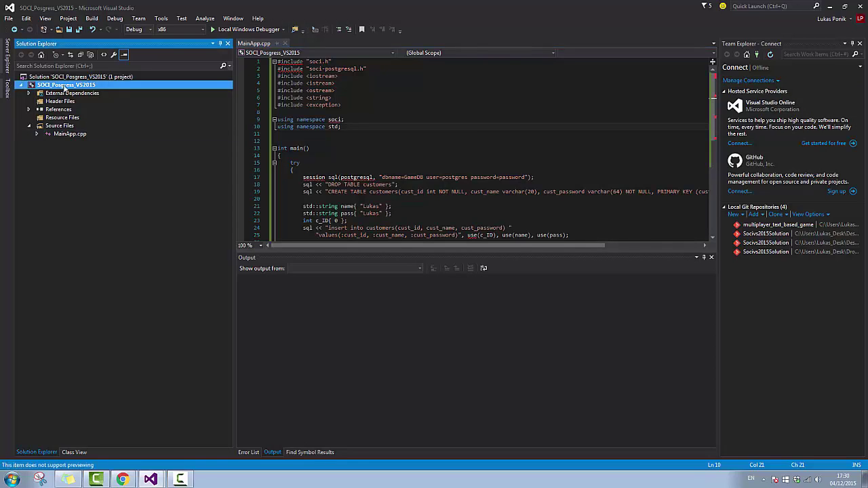
Open the project folder in File Explorer and the old SociPosgressVS2015DB folder beside it
right_click(65, 84)
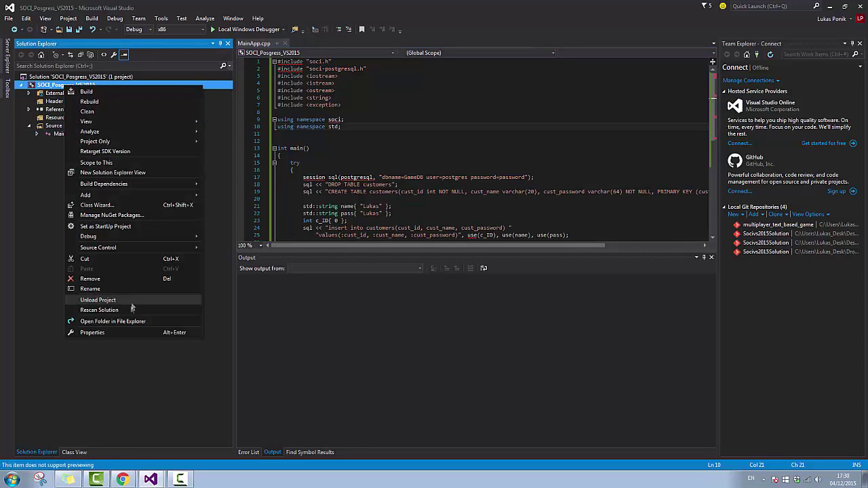
click(112, 320)
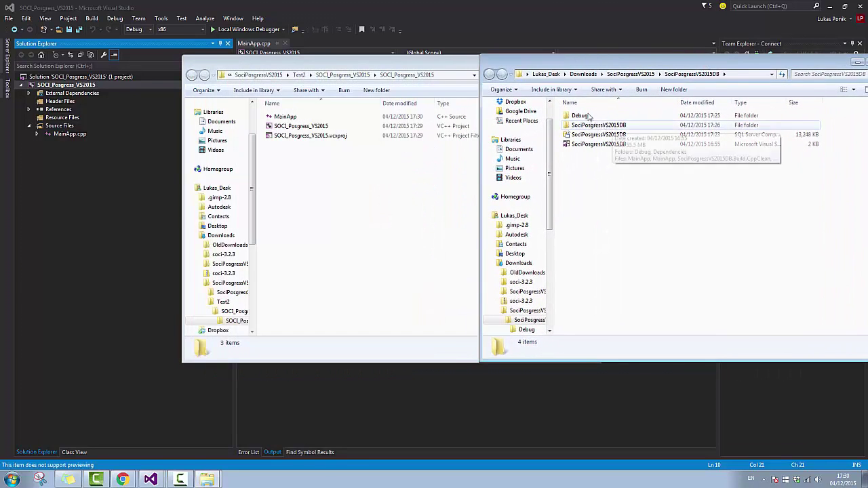
double_click(598, 124)
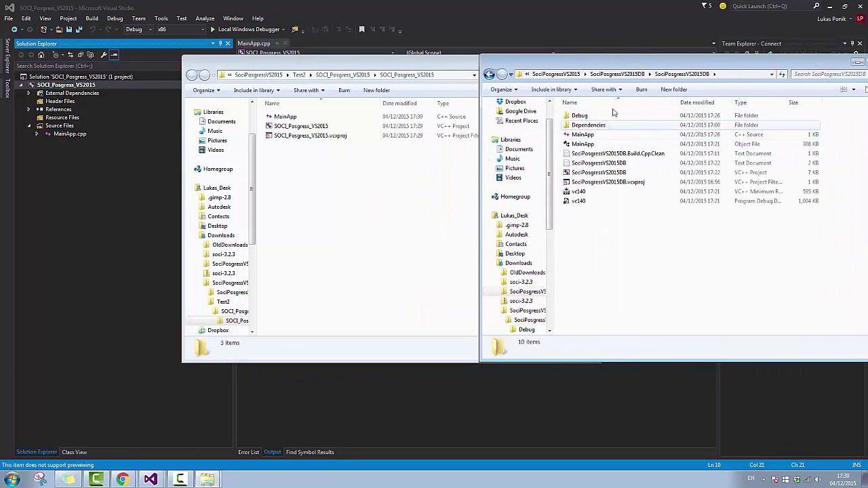
double_click(588, 125)
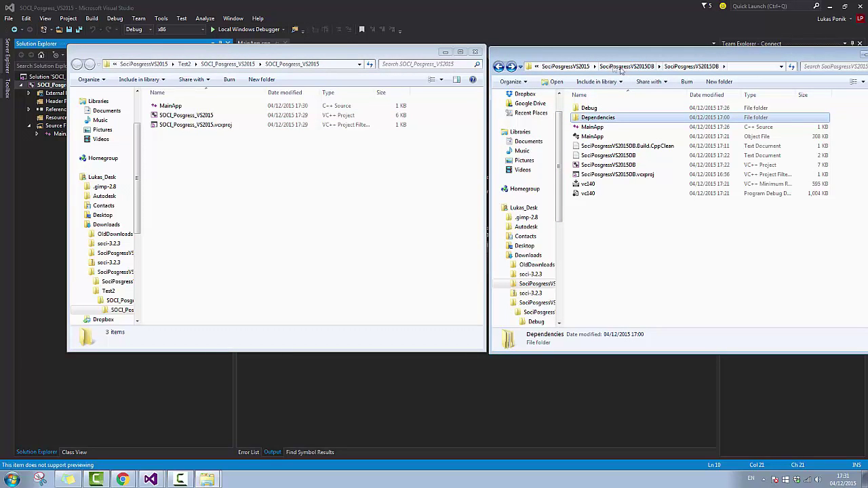
Create a new folder named Dependencies in the project directory
right_click(210, 143)
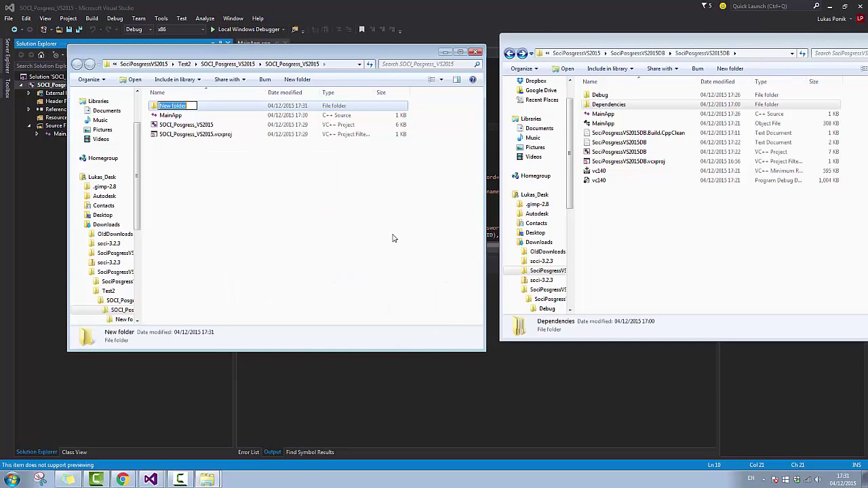
text(Del)
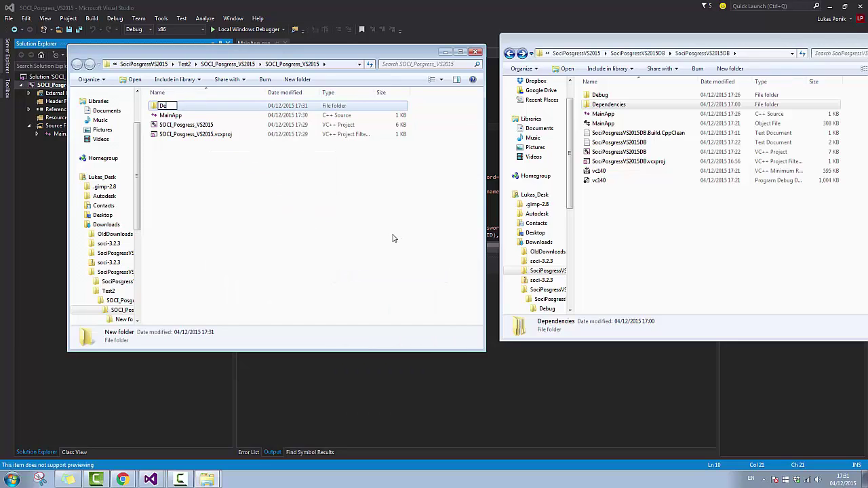
text(Dependencies)
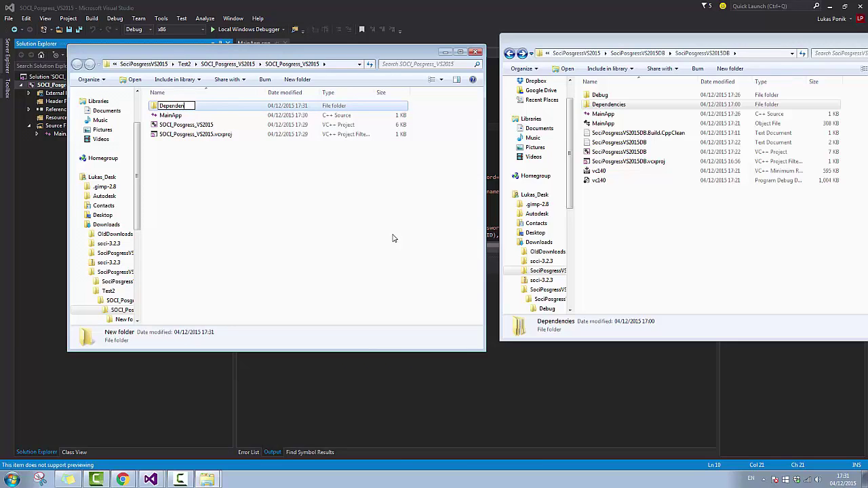
key(enter)
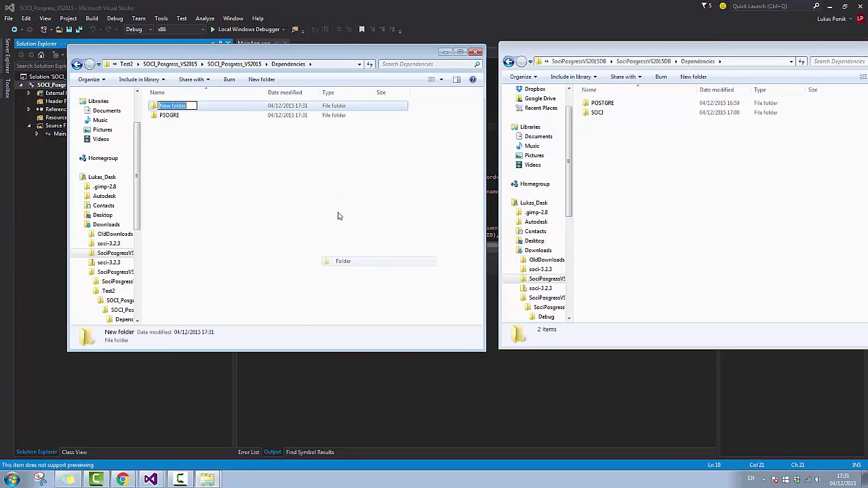
Add a SOCI subfolder and open the old POSTGRE and SOCI dependency folders
text(SOCI)
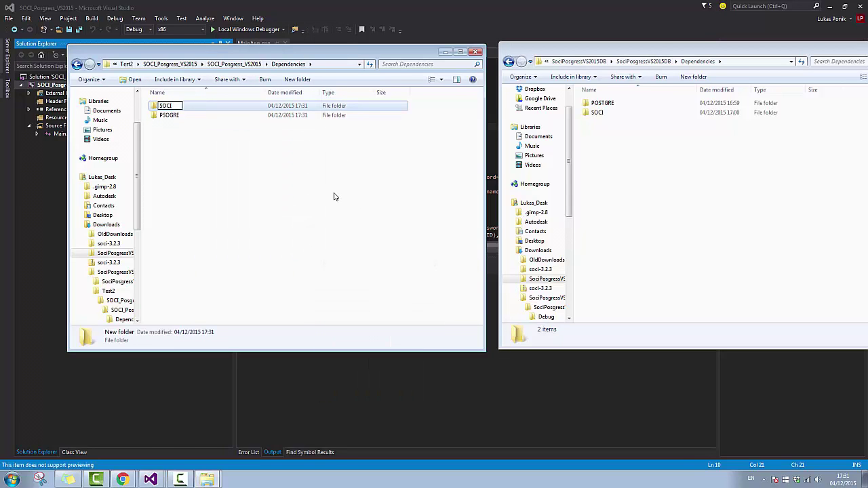
double_click(602, 102)
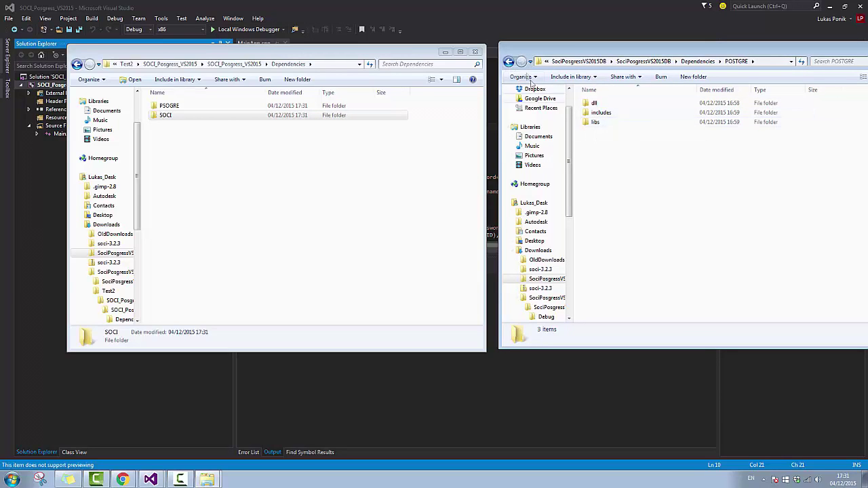
double_click(169, 105)
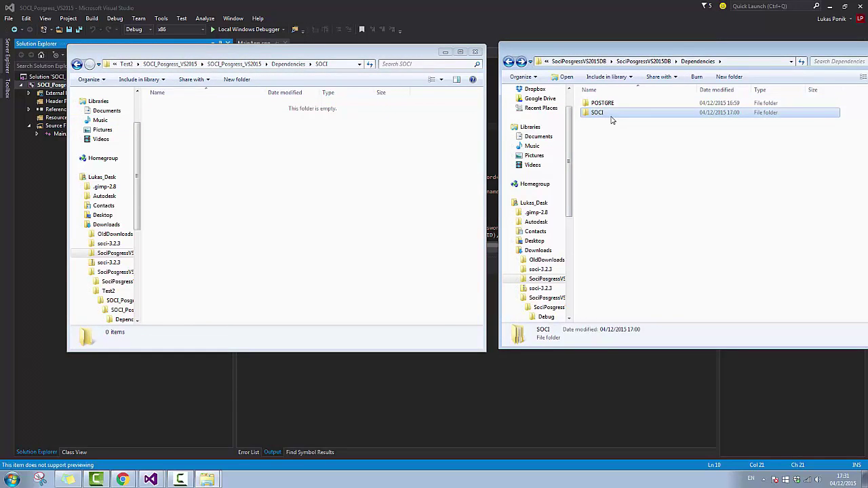
double_click(597, 112)
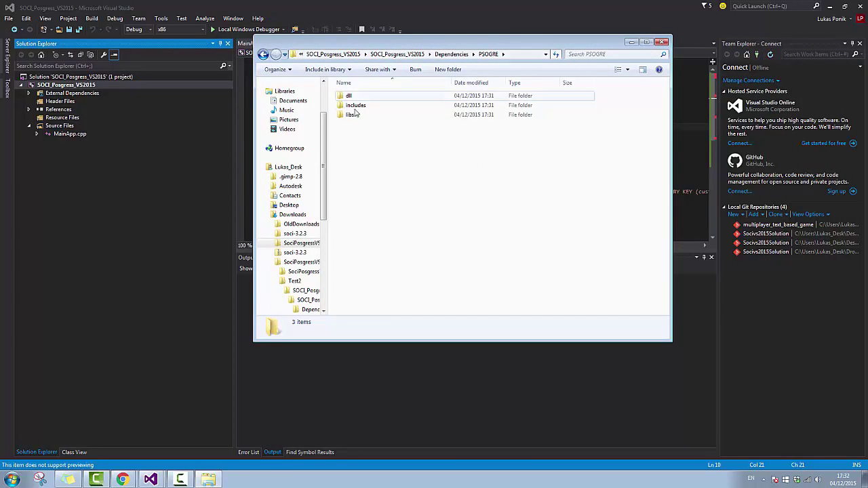
Open PSOGRE's includes folder and browse to the PostgreSQL installation on C:
double_click(349, 95)
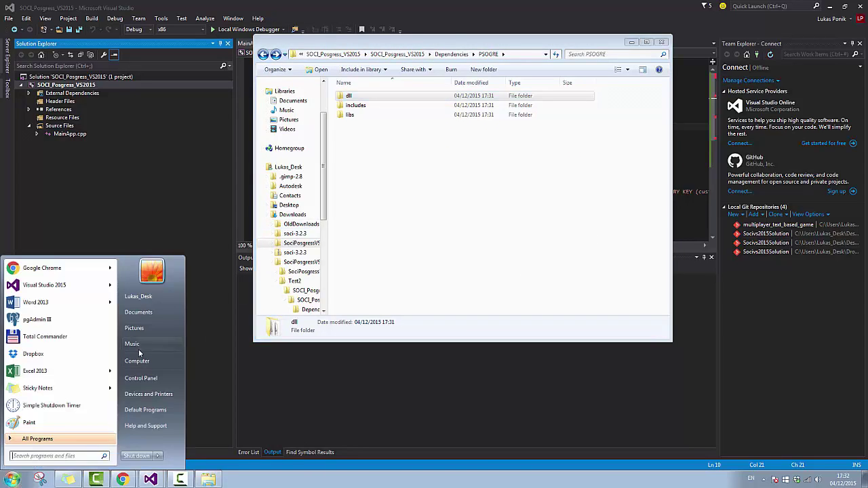
click(137, 360)
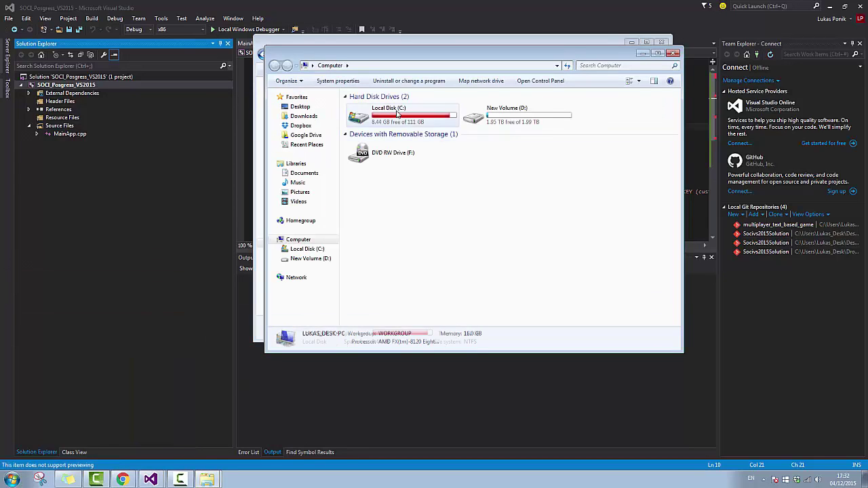
double_click(388, 115)
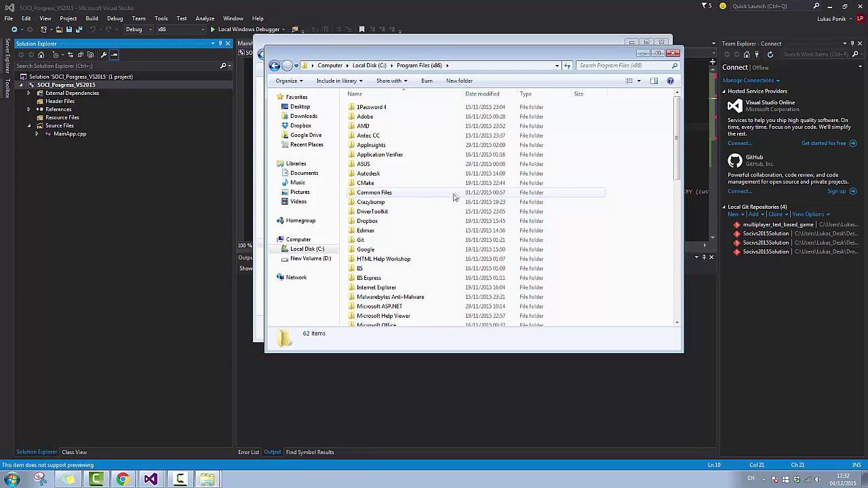
scroll(down, 3)
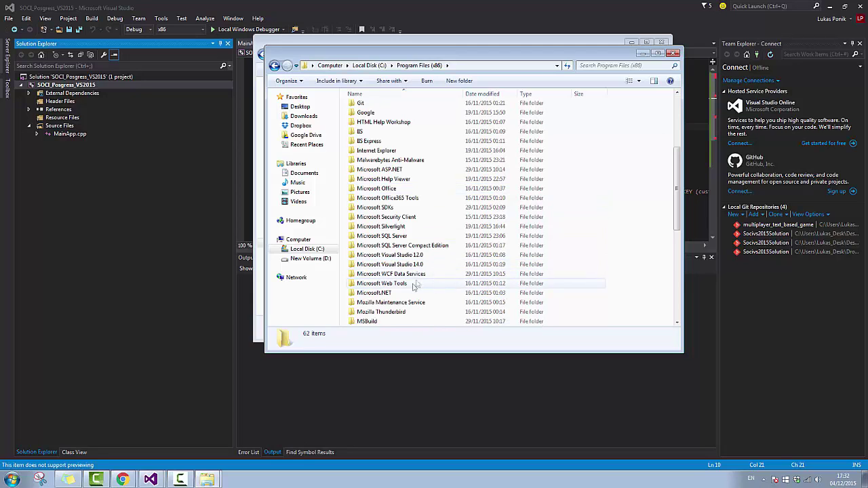
scroll(down, 3)
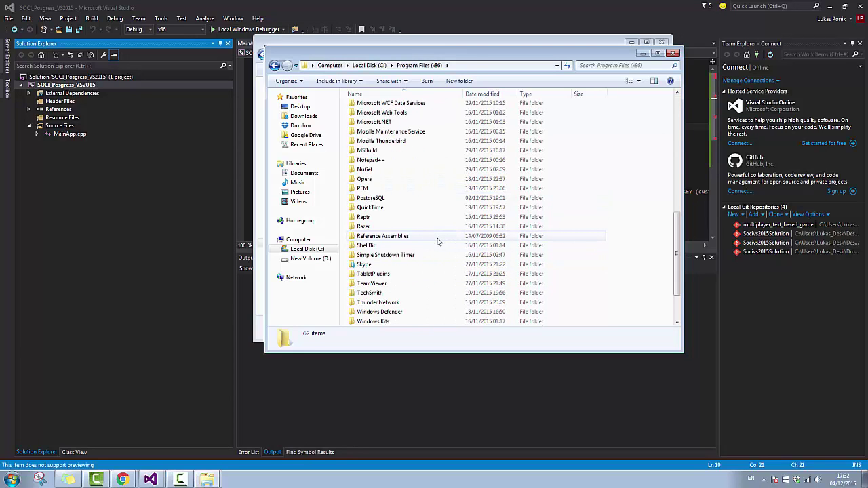
double_click(370, 197)
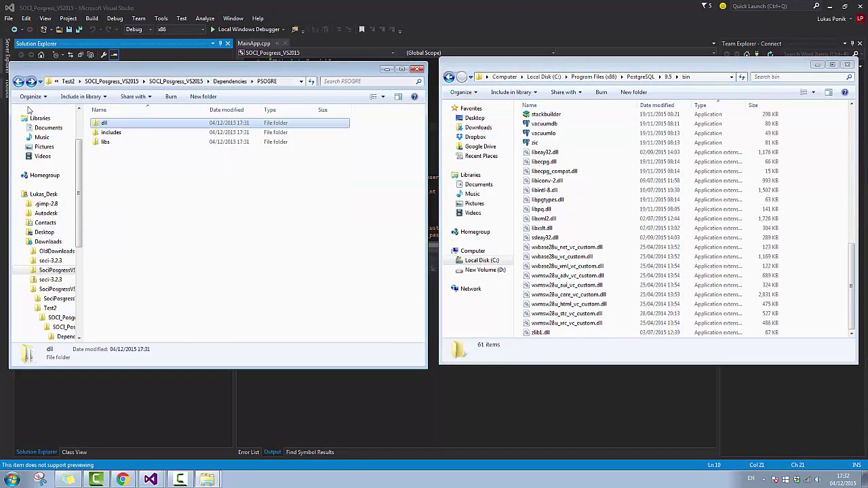
Copy PostgreSQL 9.5 include and lib files into PSOGRE's includes and libs
double_click(111, 132)
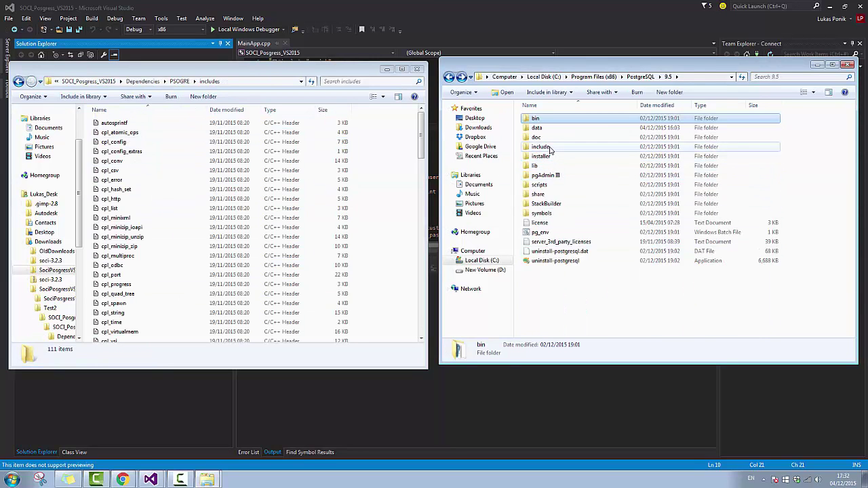
double_click(540, 147)
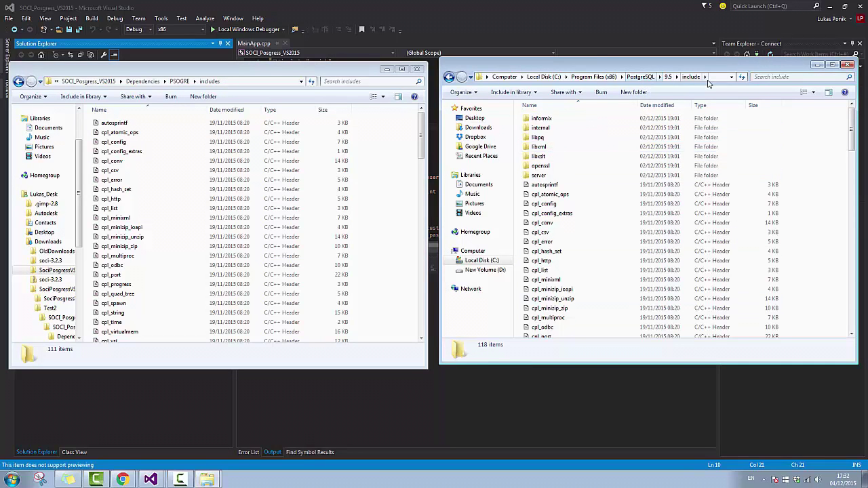
scroll(down, 3)
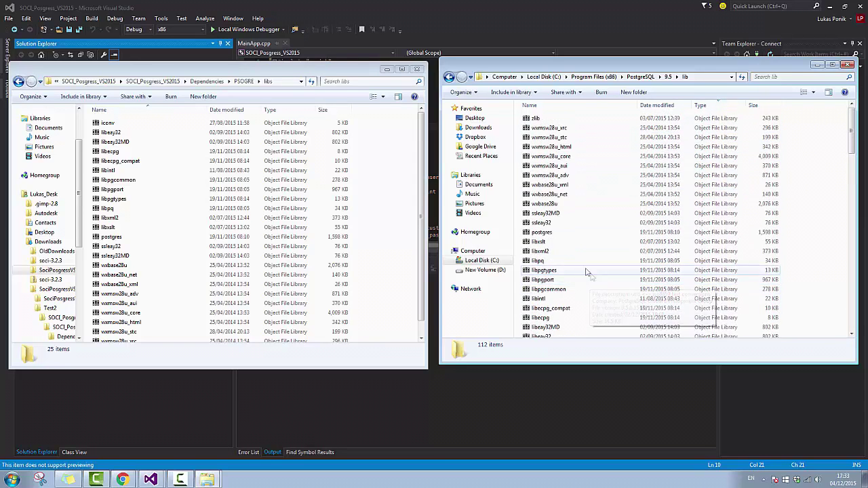
click(449, 77)
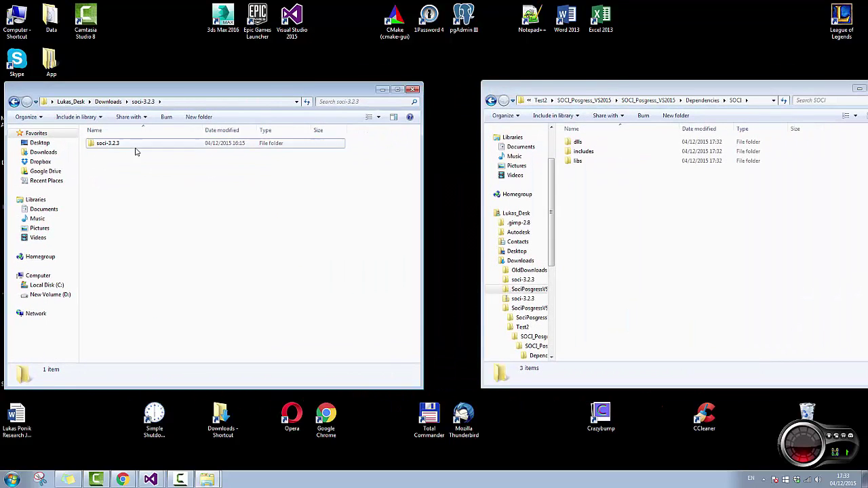
Copy soci-3.2.3 core headers into Dependencies\SOCI\includes and close the download window
double_click(108, 143)
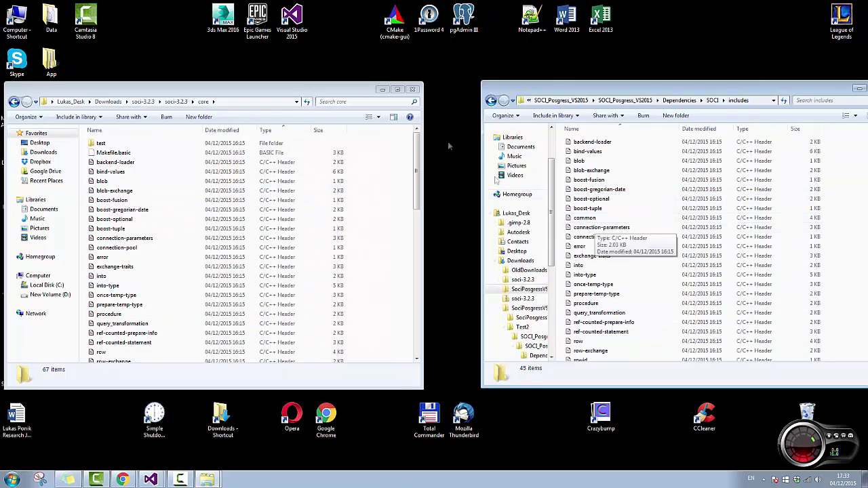
click(732, 100)
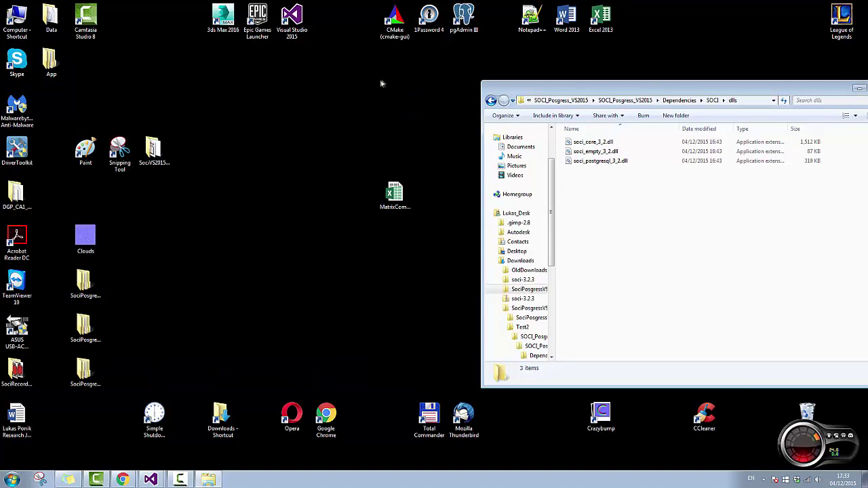
mouse_move(391, 81)
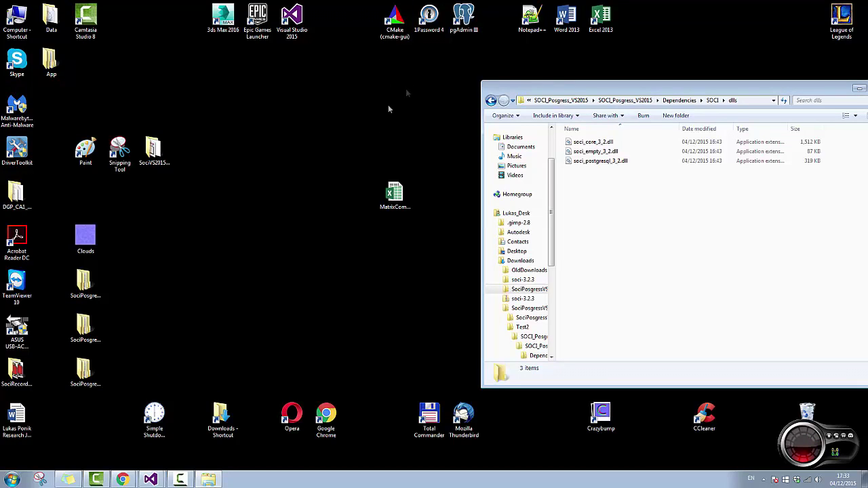
Open the SociVS2015Test build folder and confirm bin\Release is empty
drag(153, 153, 222, 199)
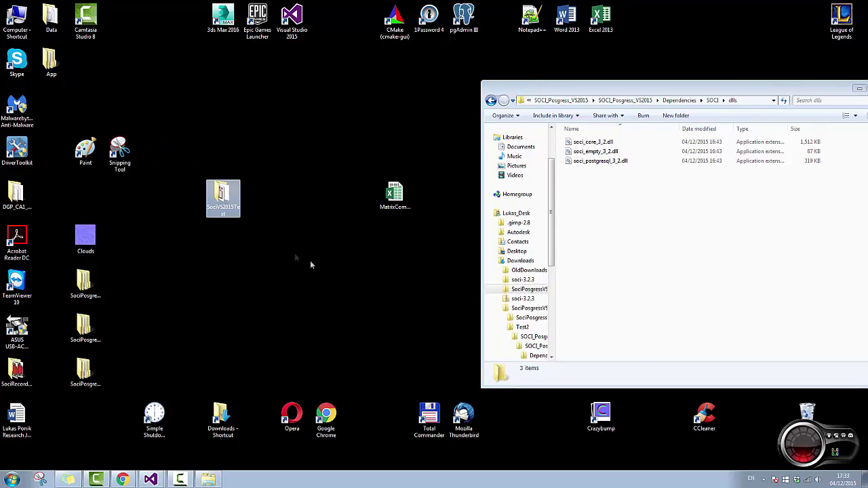
click(395, 17)
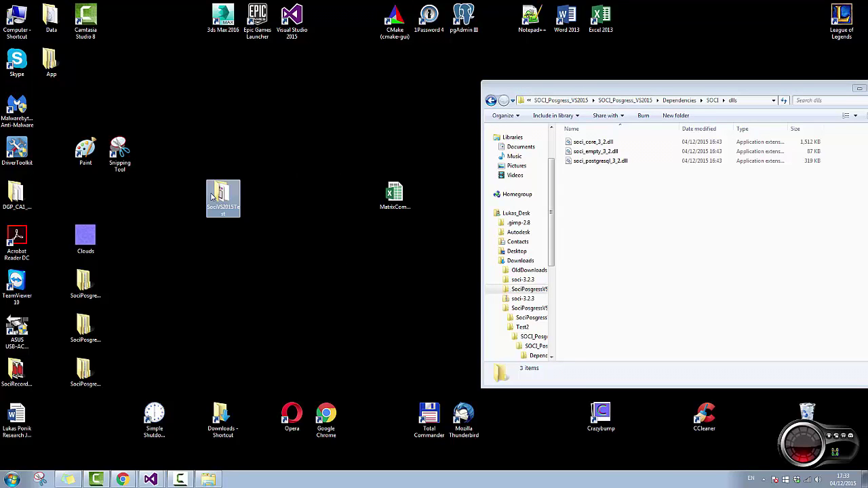
double_click(223, 194)
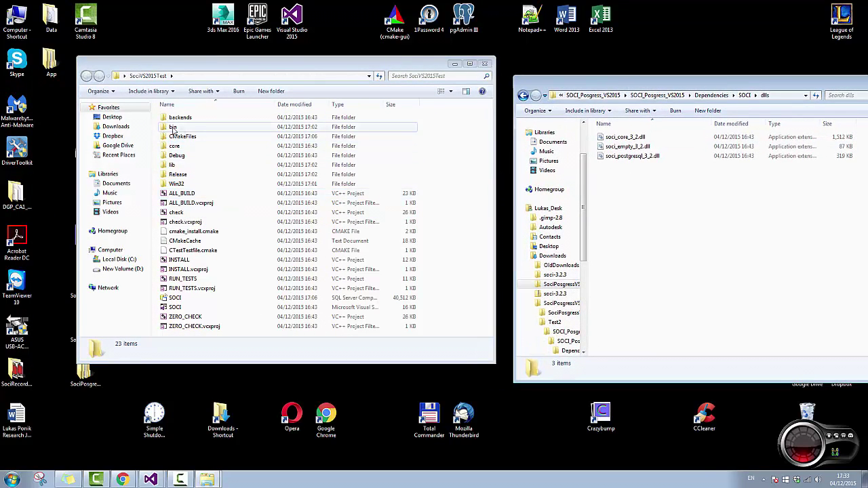
double_click(172, 127)
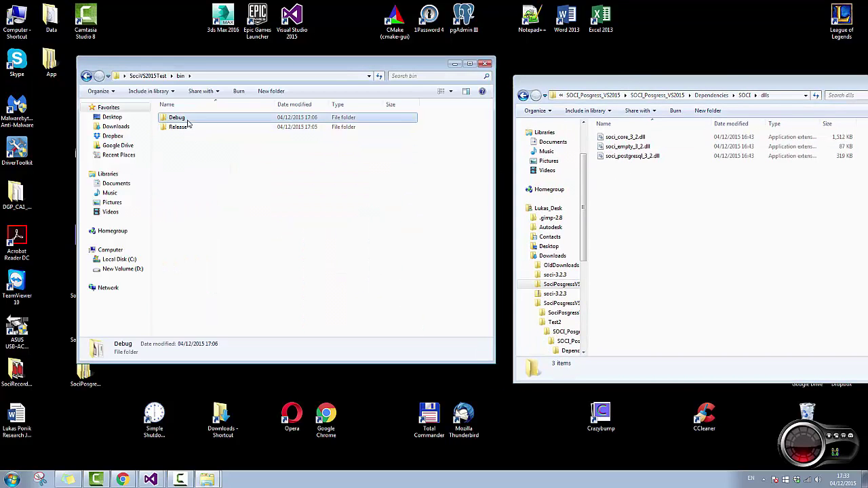
double_click(177, 118)
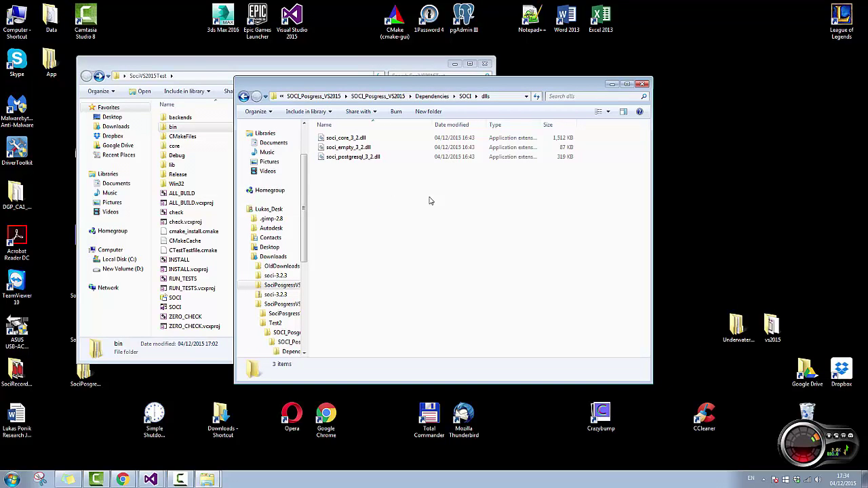
mouse_move(366, 199)
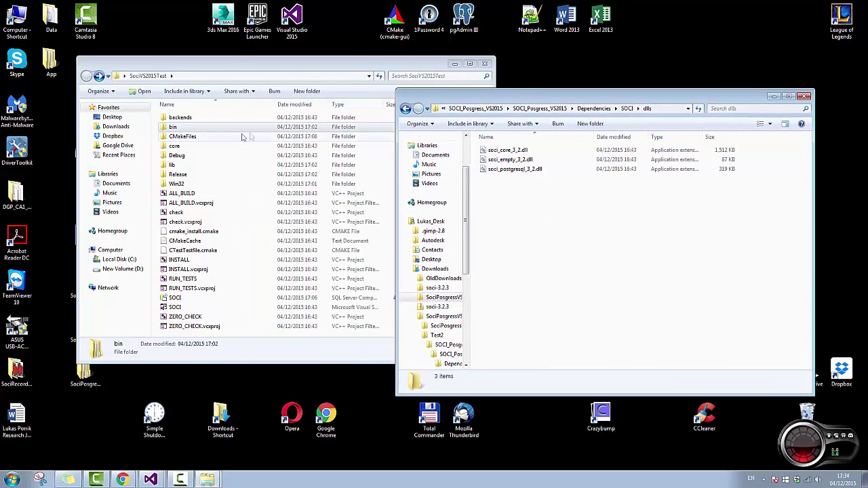
click(173, 127)
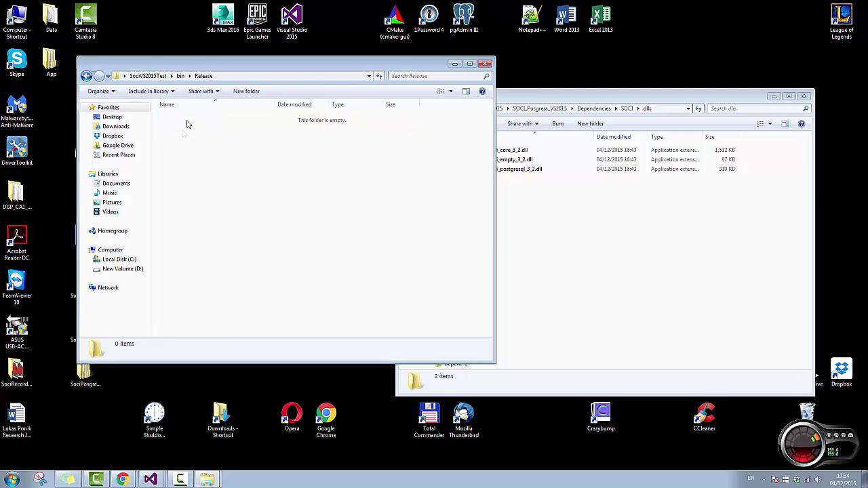
mouse_move(443, 108)
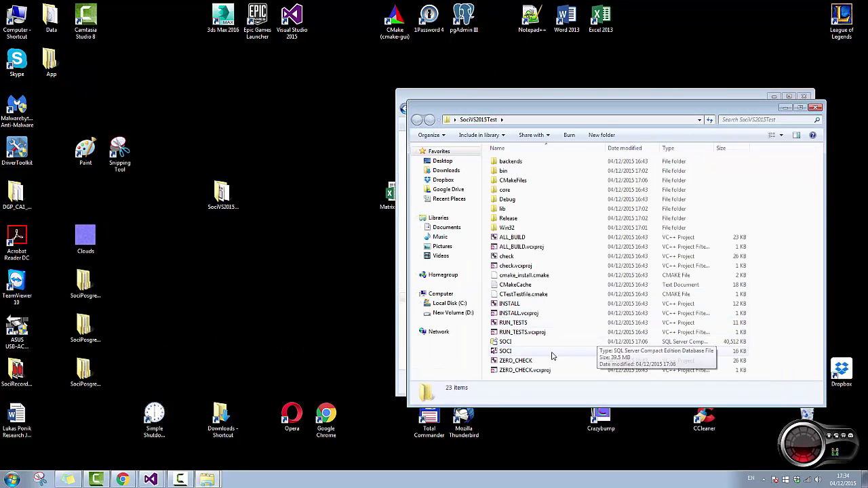
Open SOCI.sln and rebuild the whole solution in the Release configuration
double_click(506, 350)
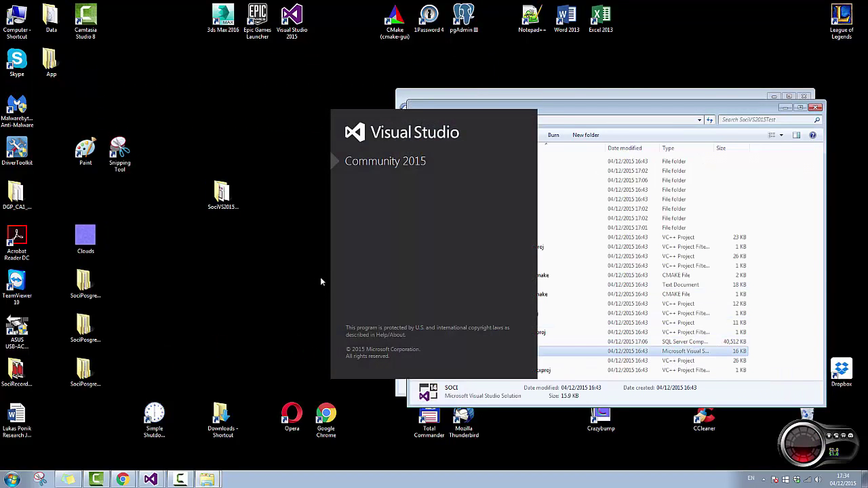
mouse_move(329, 284)
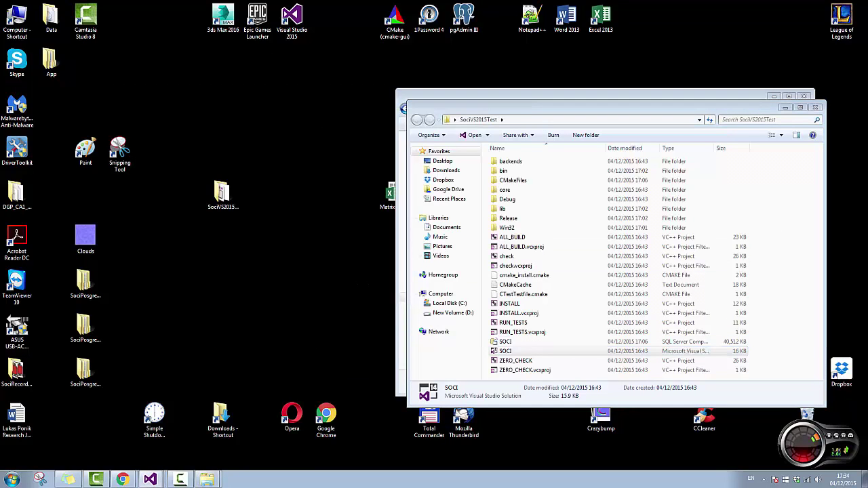
double_click(505, 350)
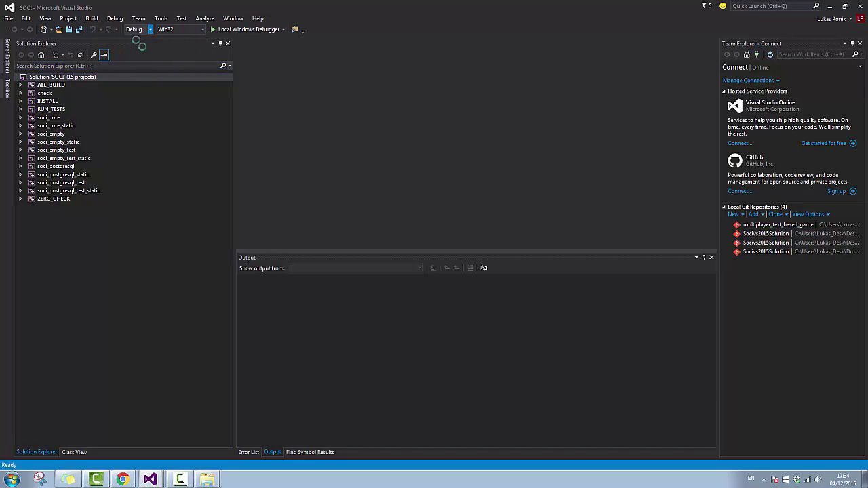
click(91, 18)
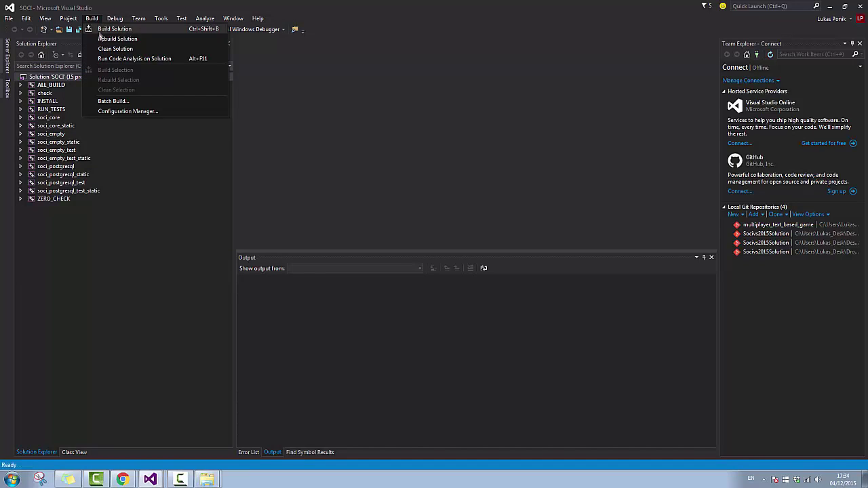
click(115, 48)
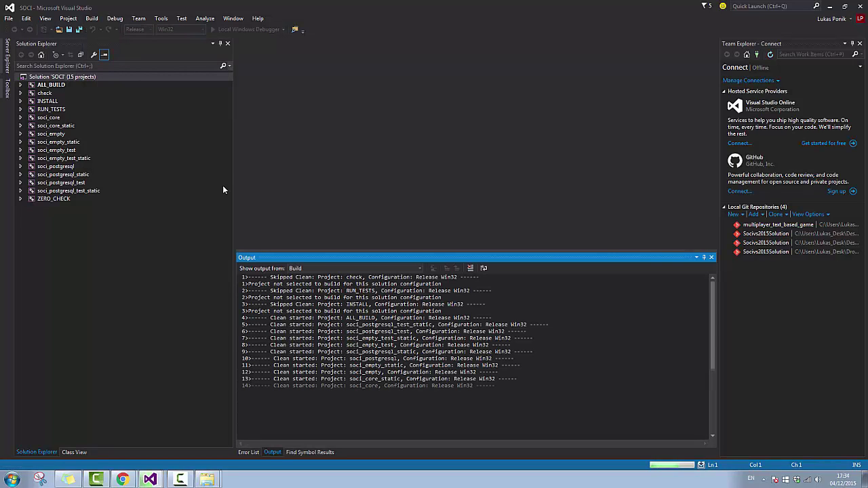
click(92, 18)
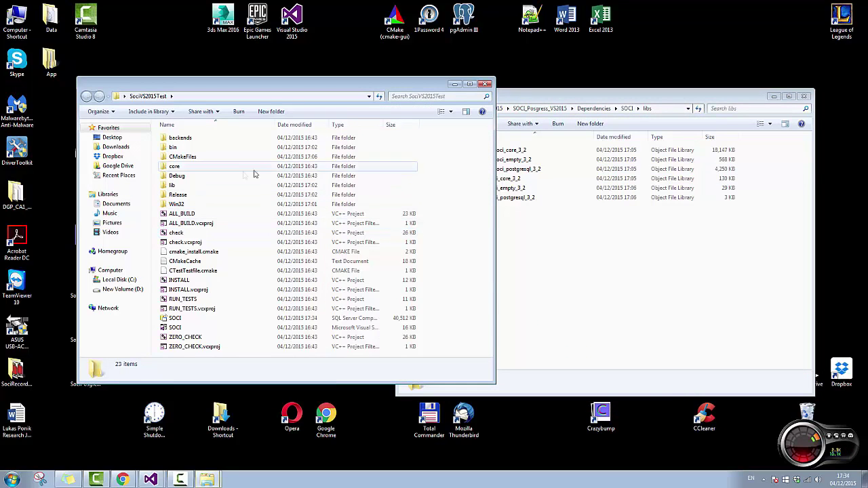
Copy the soci and libsoci .lib files from lib\Debug into Dependencies\SOCI\libs
double_click(171, 185)
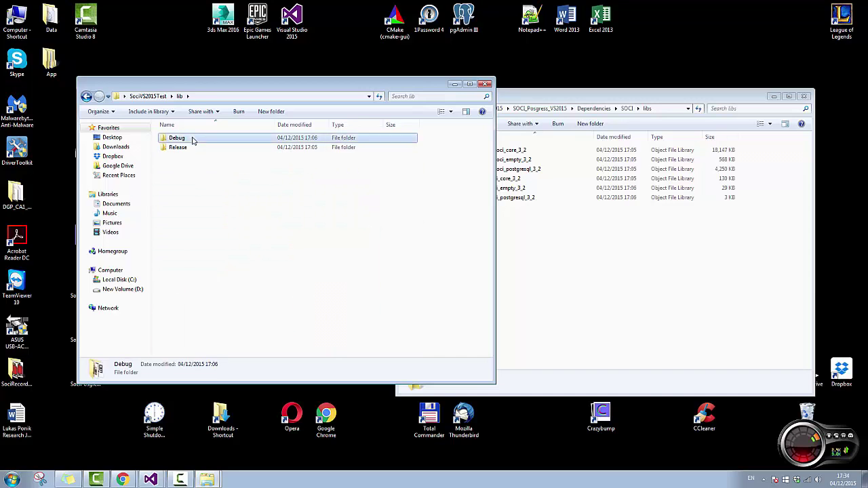
double_click(177, 138)
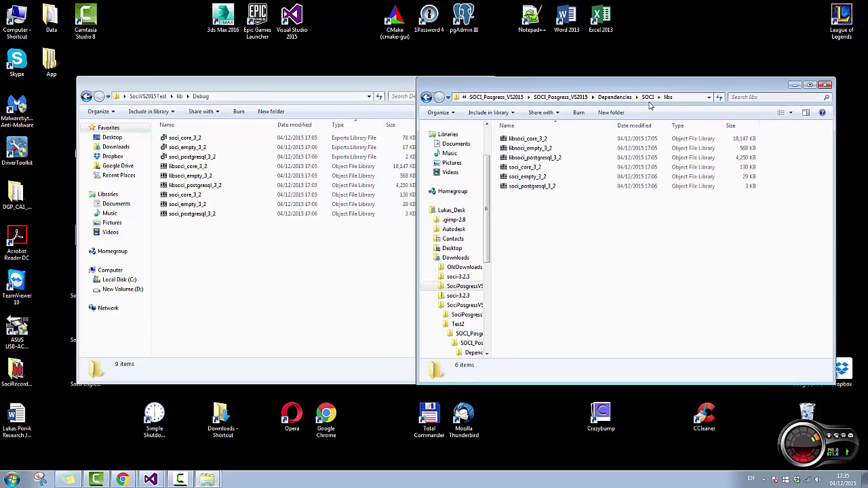
mouse_move(531, 185)
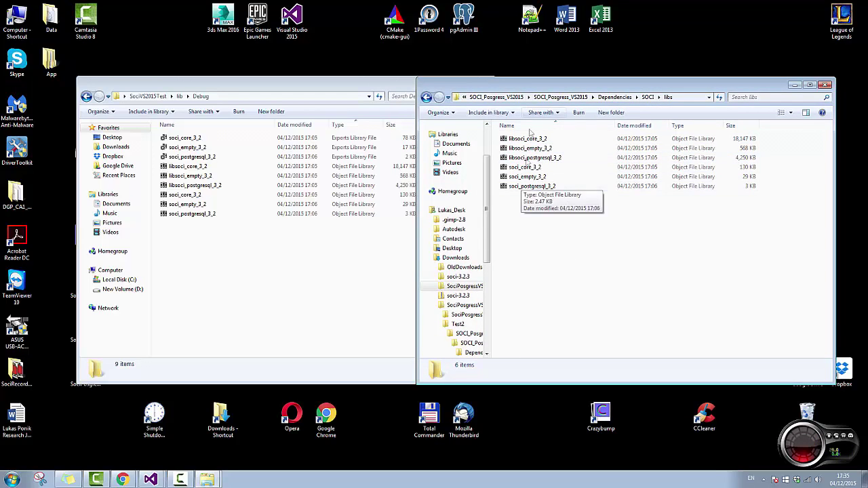
click(428, 97)
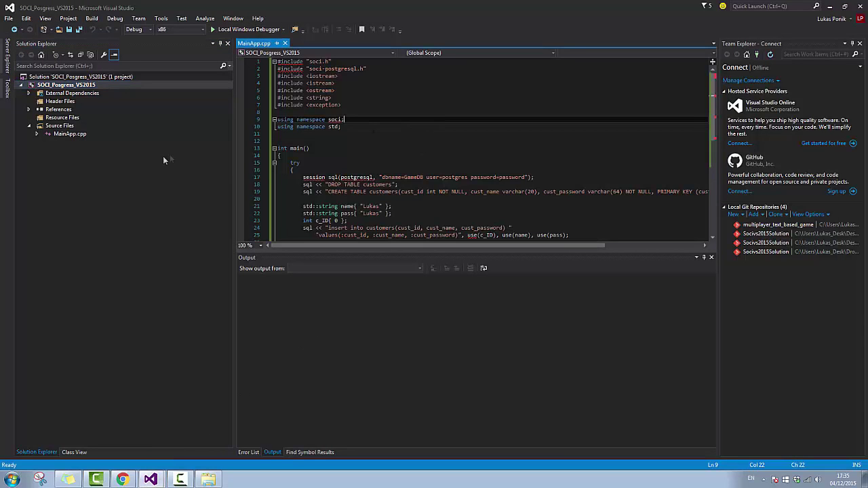
Save the source file and open the project's VC++ Directories property page
key(ctrl+s)
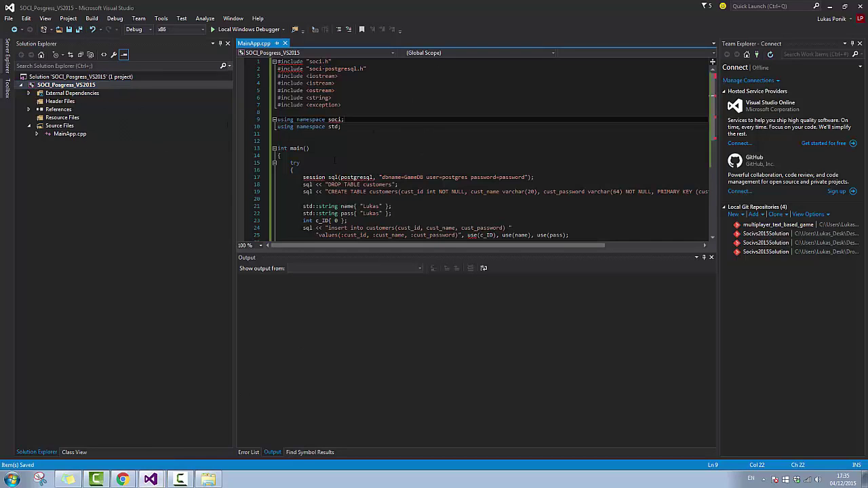
right_click(78, 84)
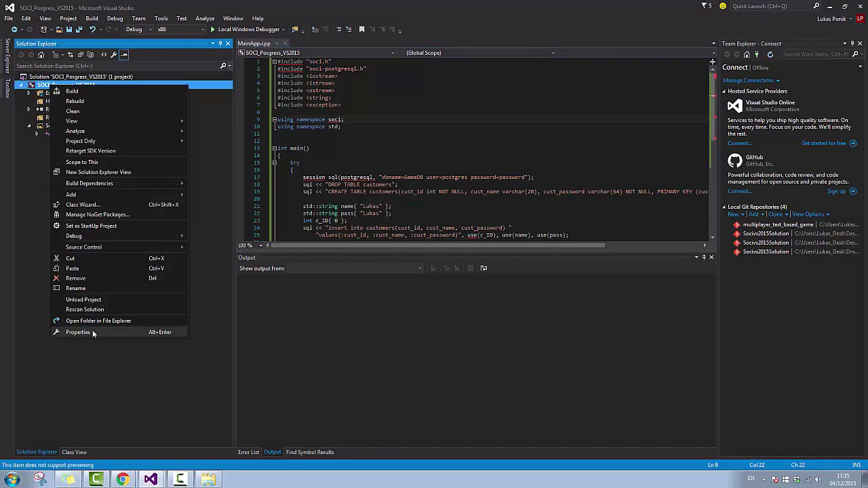
click(78, 331)
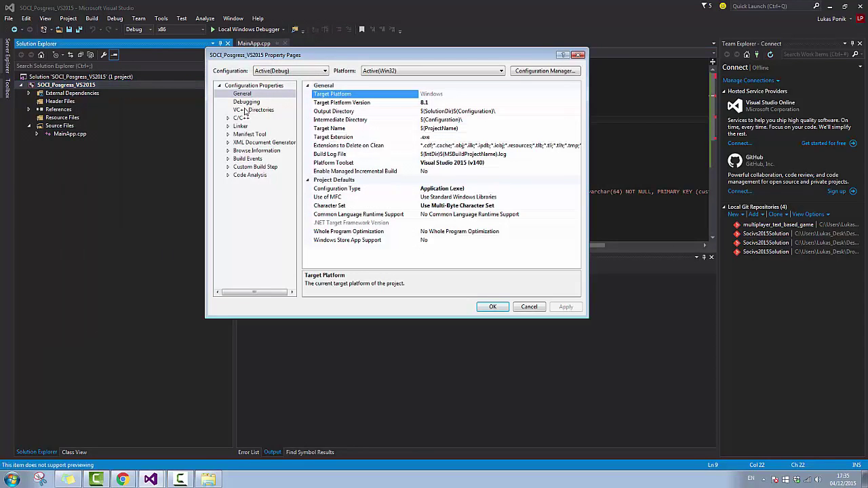
click(253, 110)
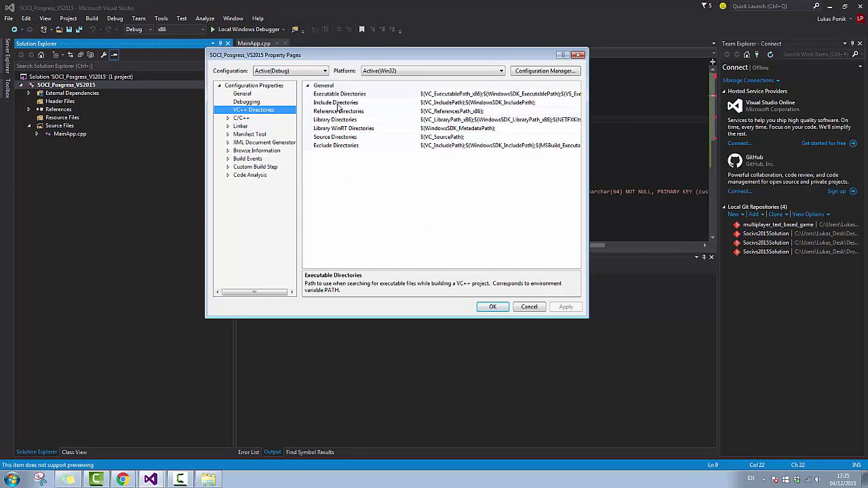
mouse_move(512, 109)
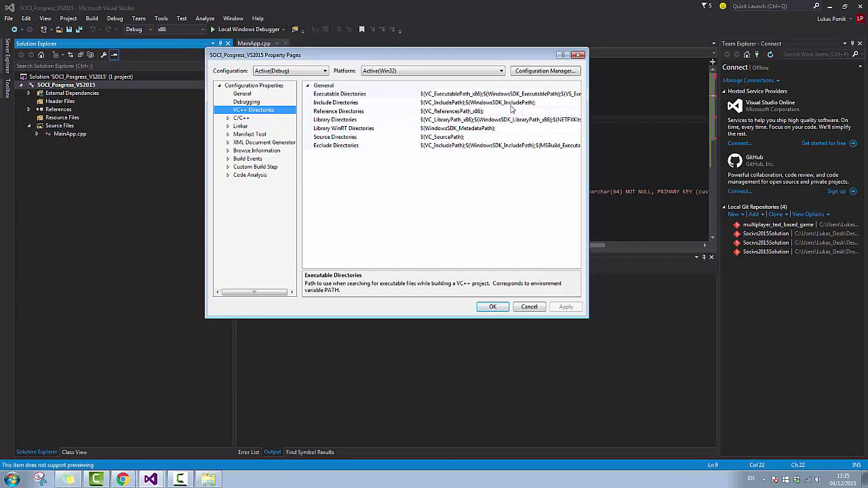
Add Dependencies\PSOGRE\includes as a new Include Directories entry
click(335, 102)
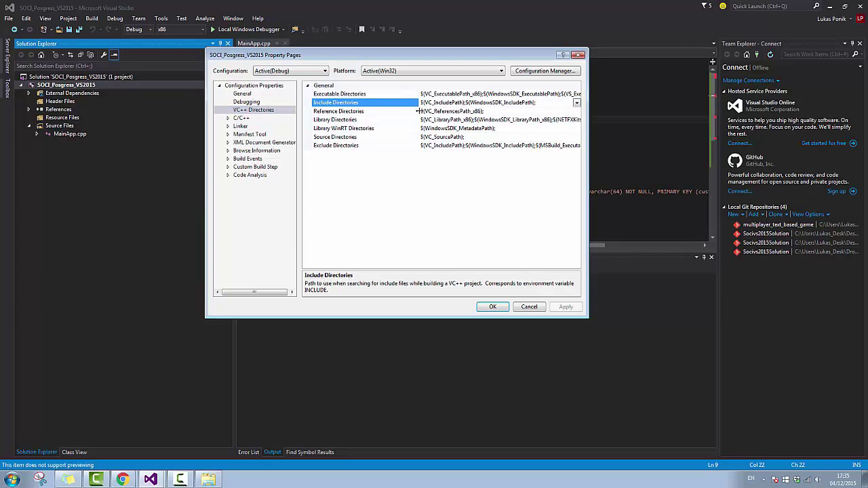
click(576, 103)
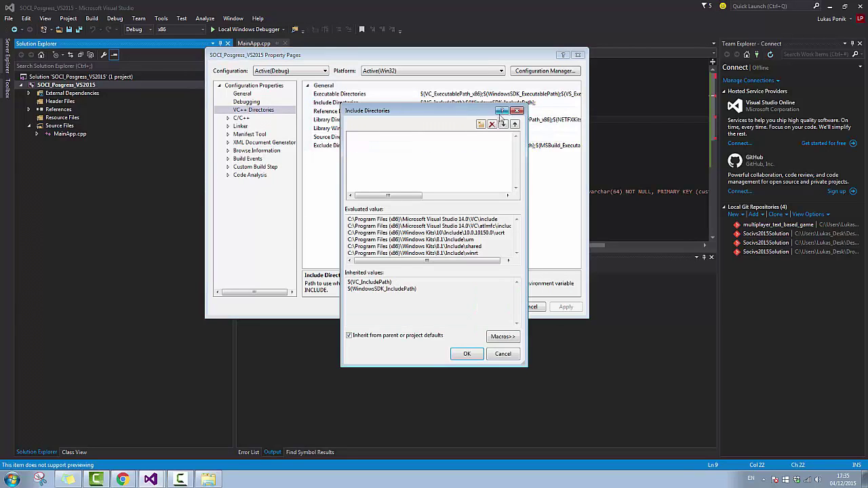
click(481, 124)
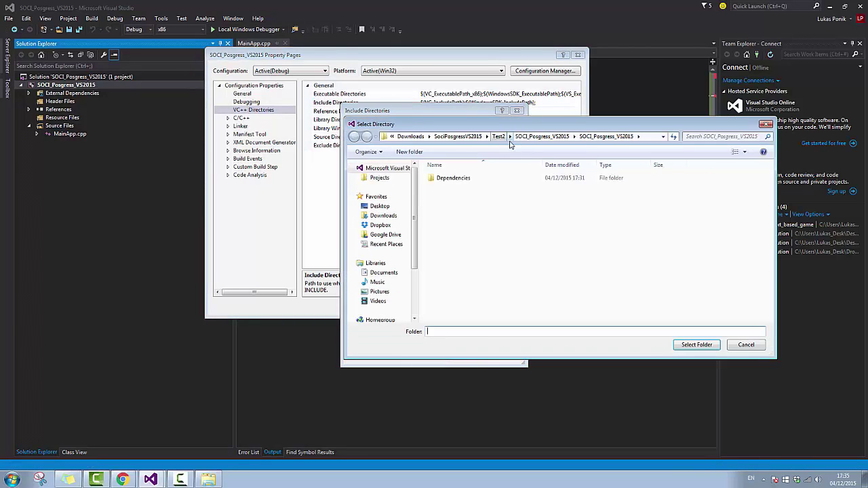
double_click(453, 178)
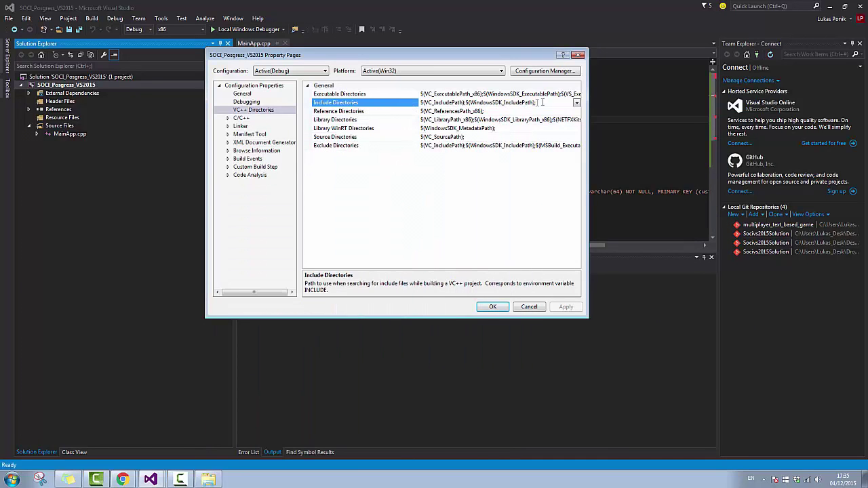
click(576, 102)
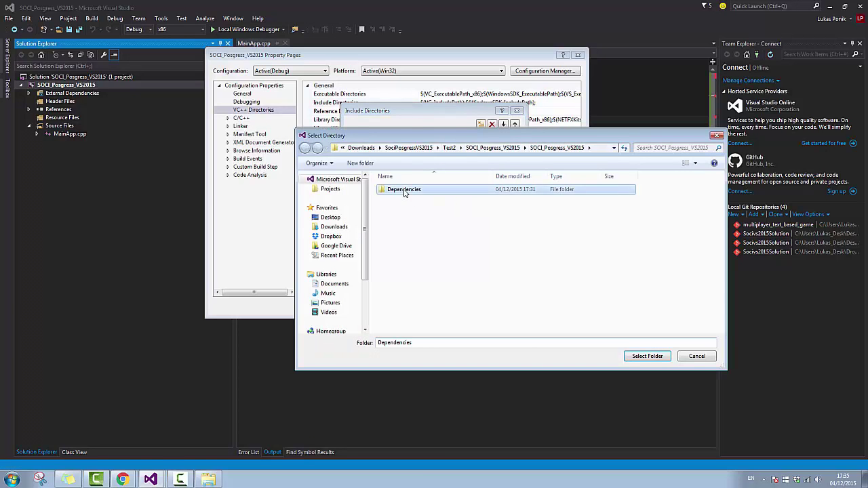
double_click(404, 190)
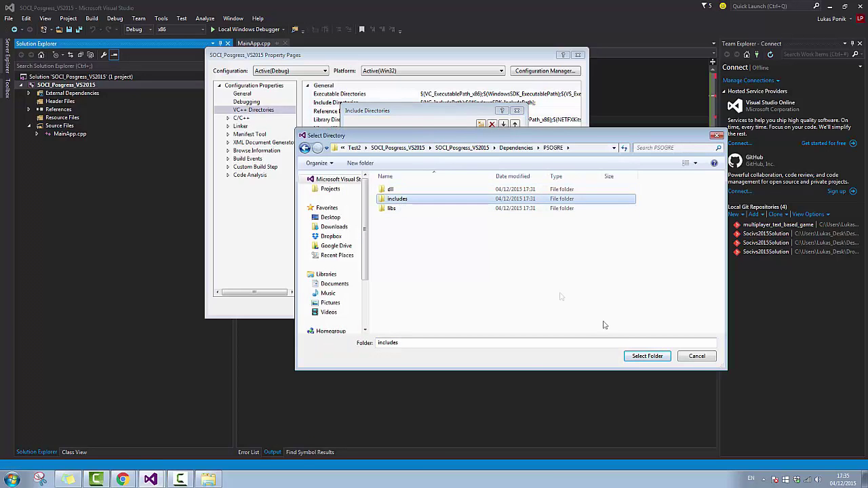
click(647, 356)
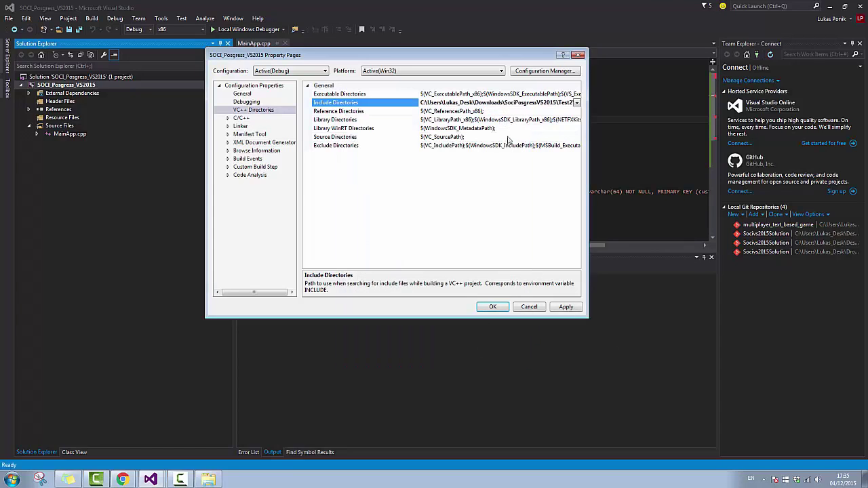
click(577, 102)
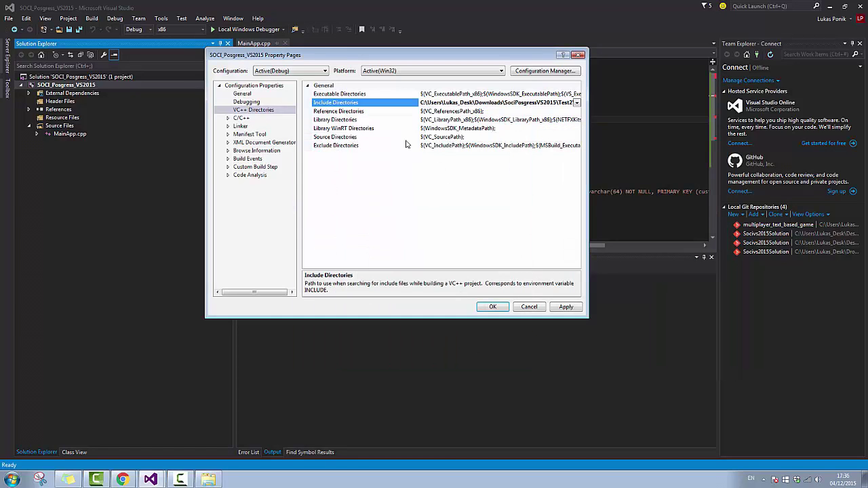
Add Dependencies\PSOGRE\libs to the Library Directories
click(335, 120)
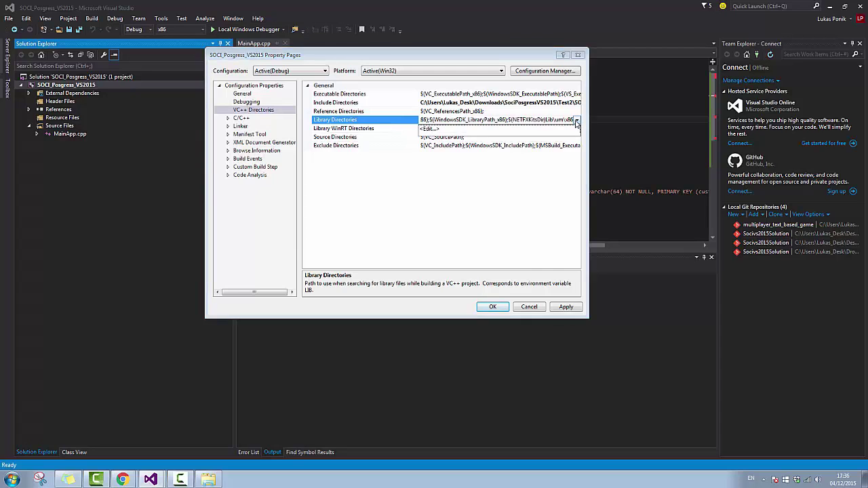
click(577, 120)
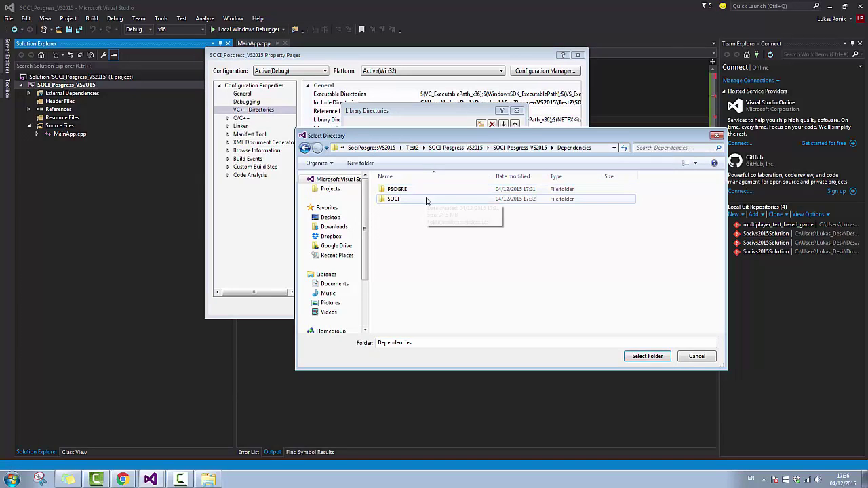
double_click(397, 189)
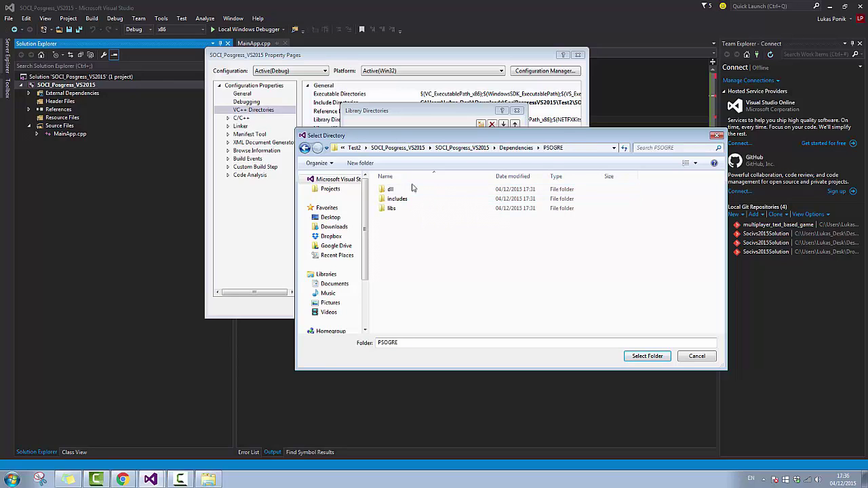
double_click(392, 208)
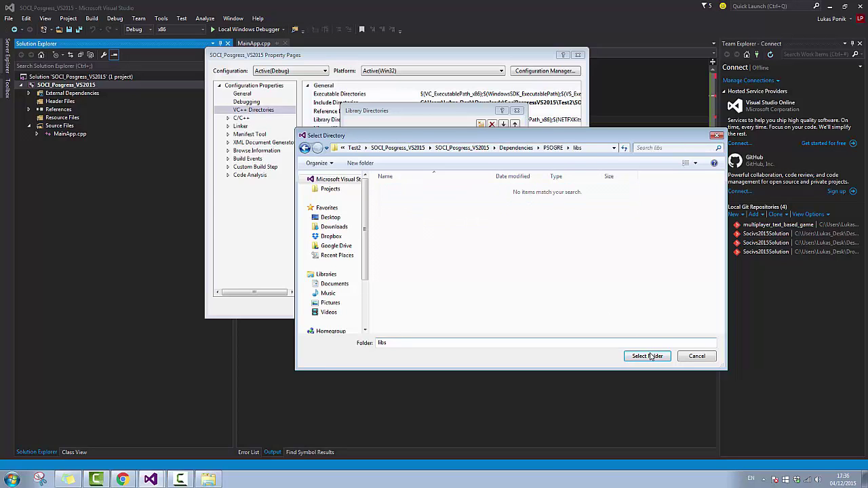
click(647, 356)
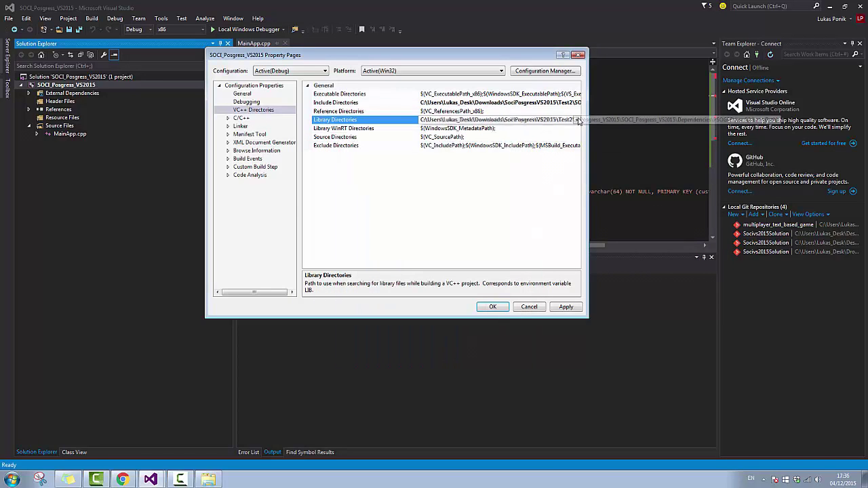
Add Dependencies\SOCI\libs to the Library Directories and apply the settings
click(577, 120)
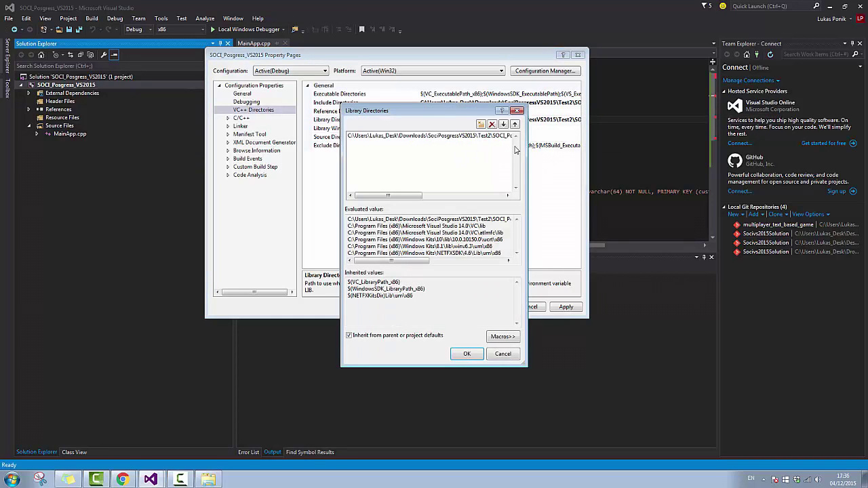
click(481, 124)
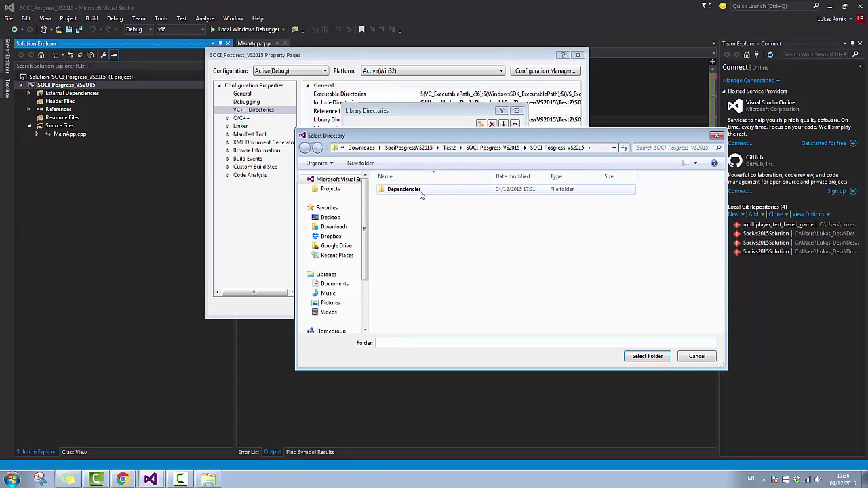
double_click(404, 189)
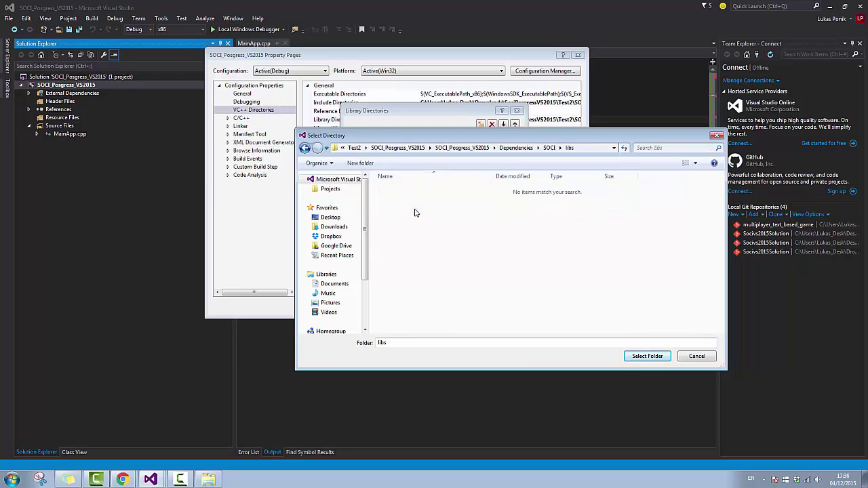
click(647, 356)
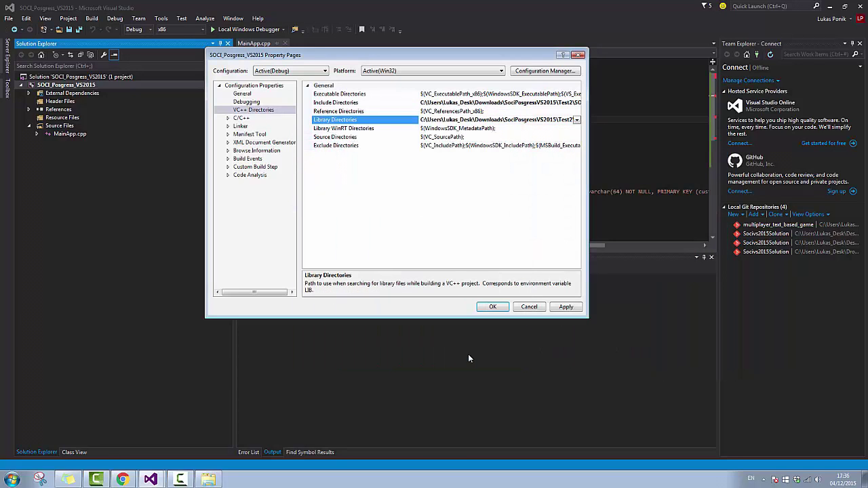
click(565, 306)
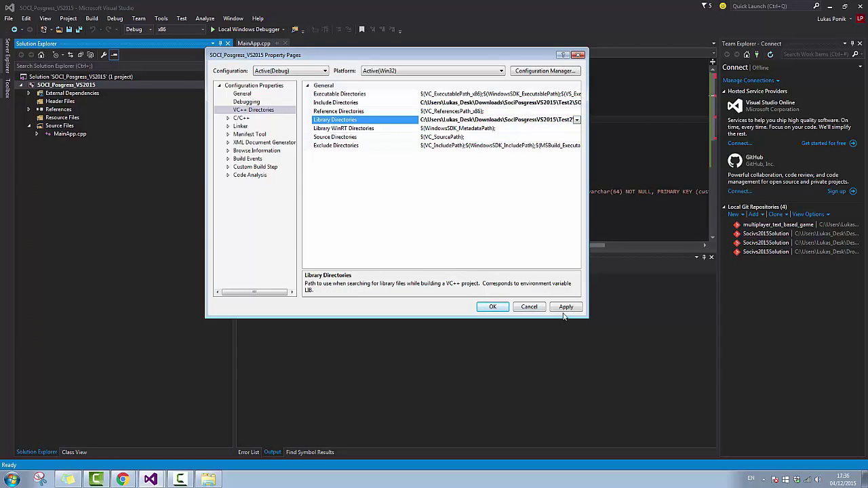
click(493, 307)
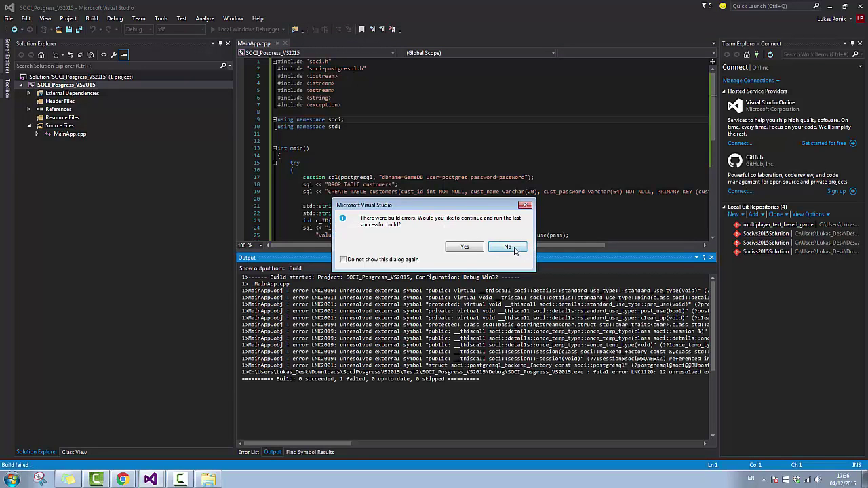
Decline running the last successful build after the linker errors
click(507, 247)
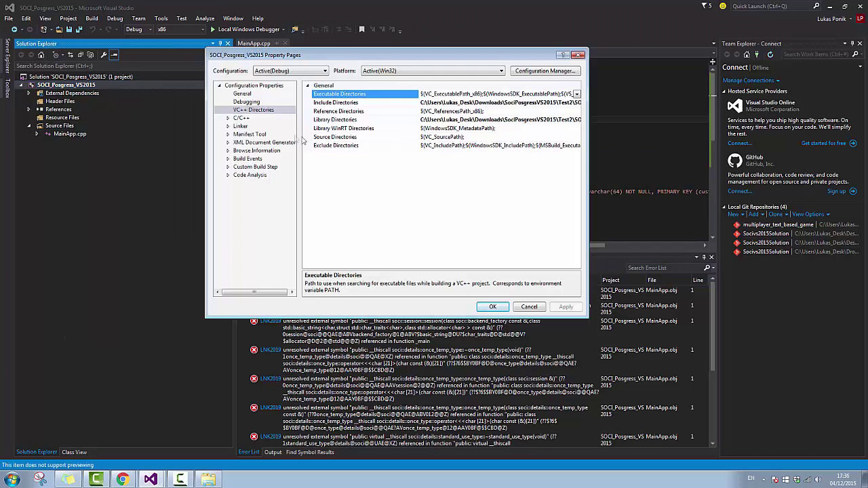
Review this project's C/C++ General, Code Generation, Debugging, Language and All Options settings
click(241, 117)
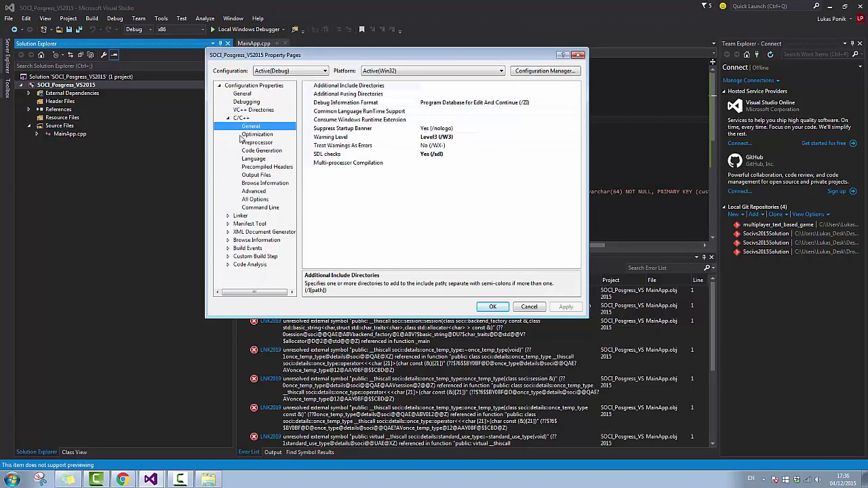
click(262, 150)
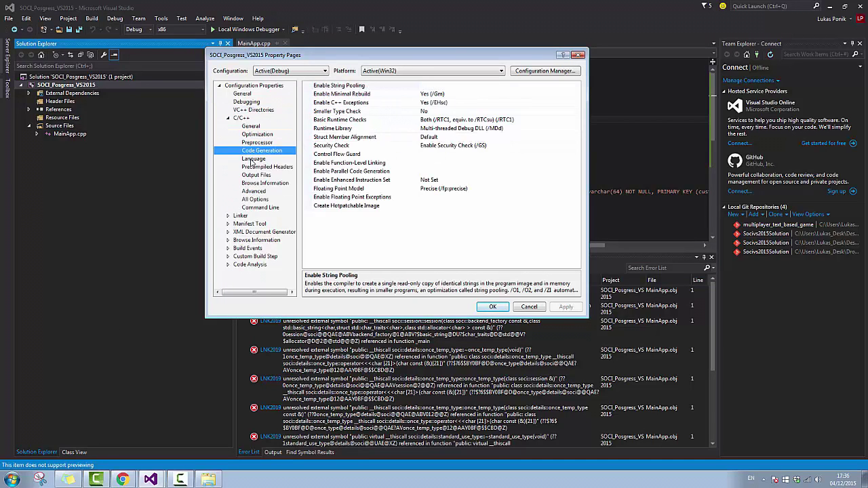
click(246, 101)
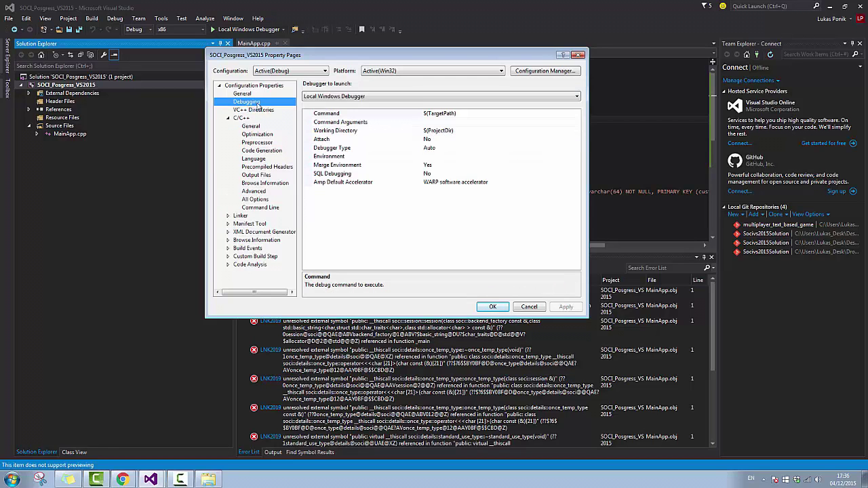
click(253, 159)
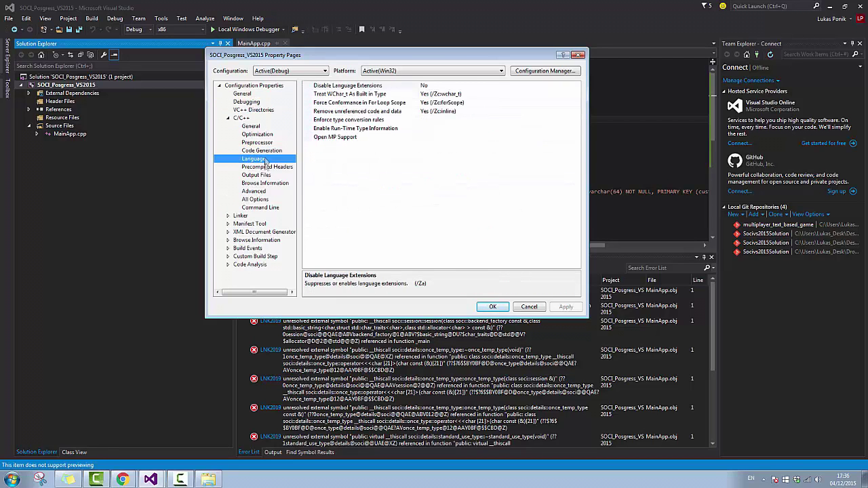
click(255, 198)
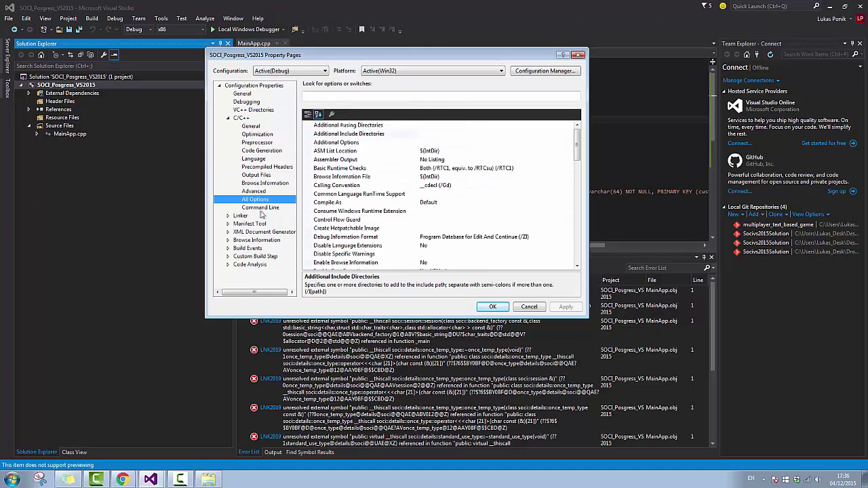
click(251, 126)
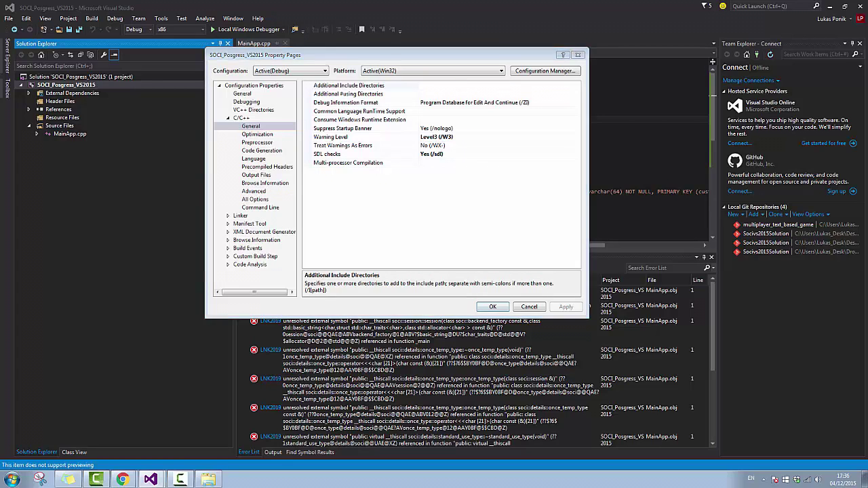
Check the reference project's preprocessor definitions, then view this project's Linker > Input settings
click(242, 93)
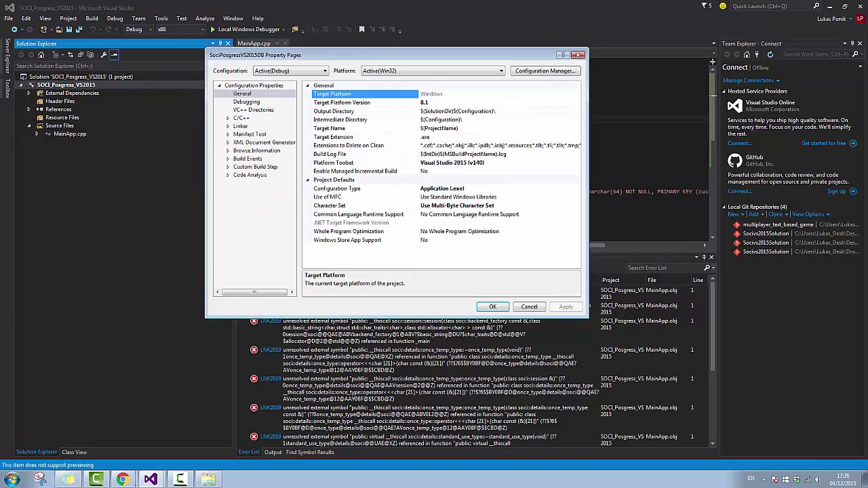
click(228, 118)
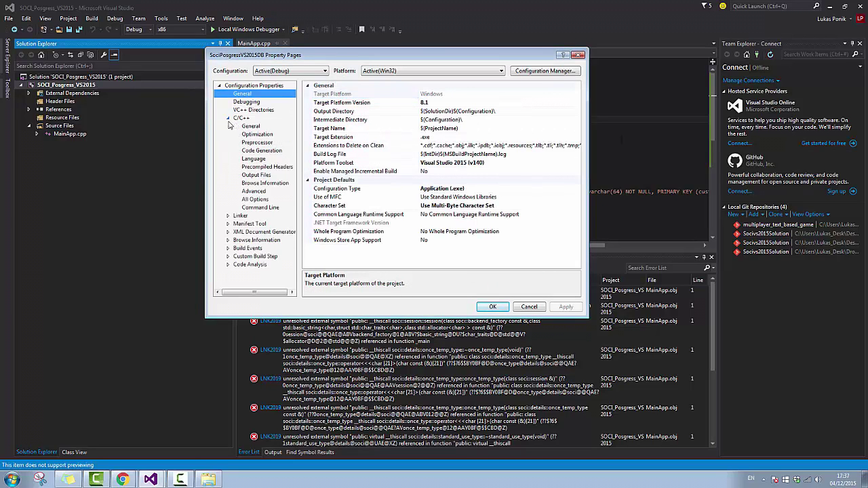
click(257, 142)
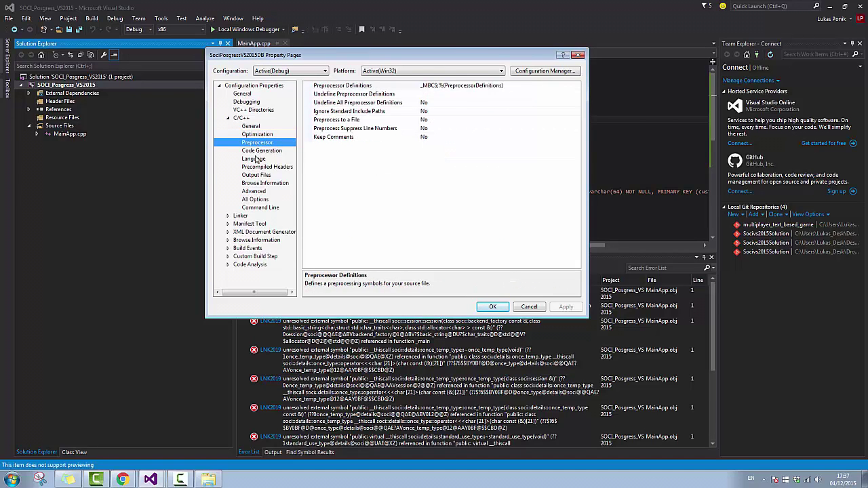
click(250, 127)
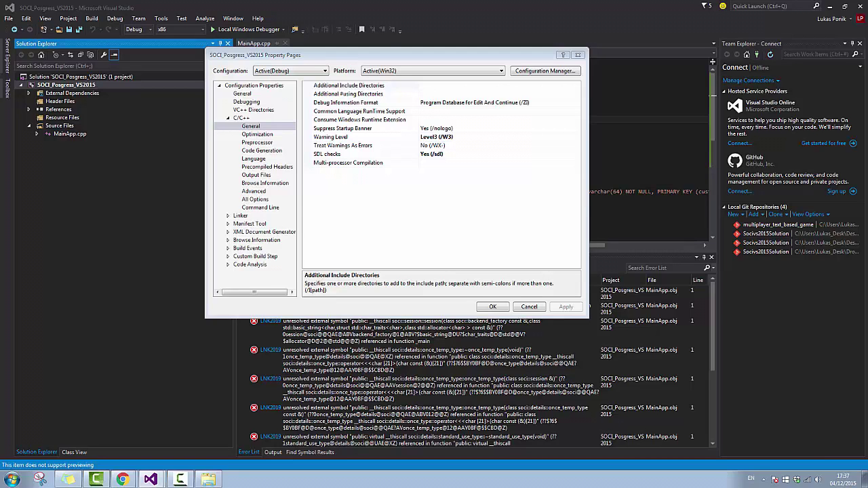
mouse_move(361, 144)
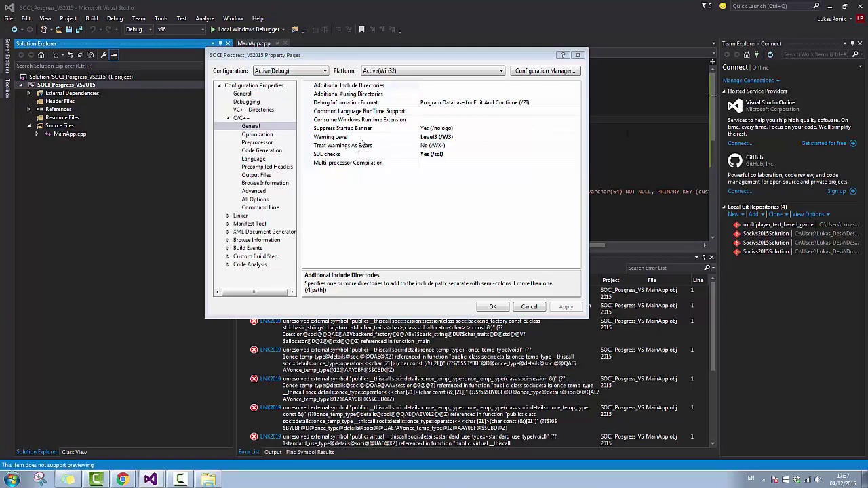
click(248, 206)
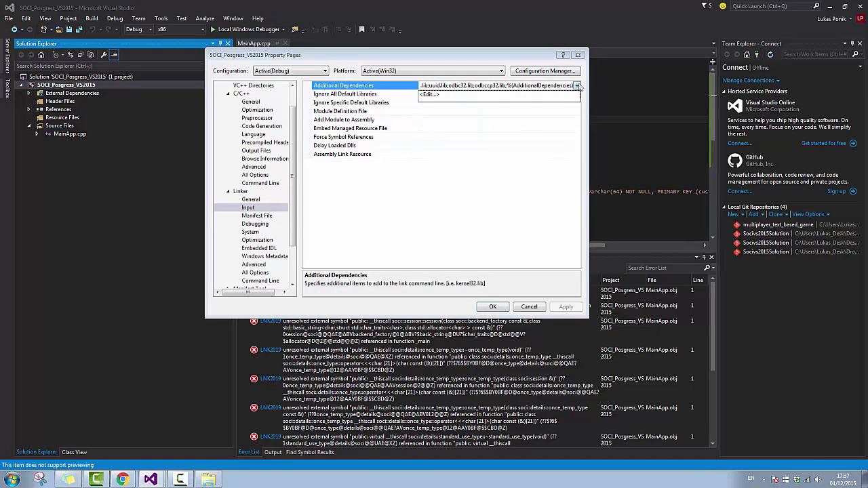
Paste the reference SOCI core, empty, postgresql and libpq.lib list into Additional Dependencies and apply
click(577, 86)
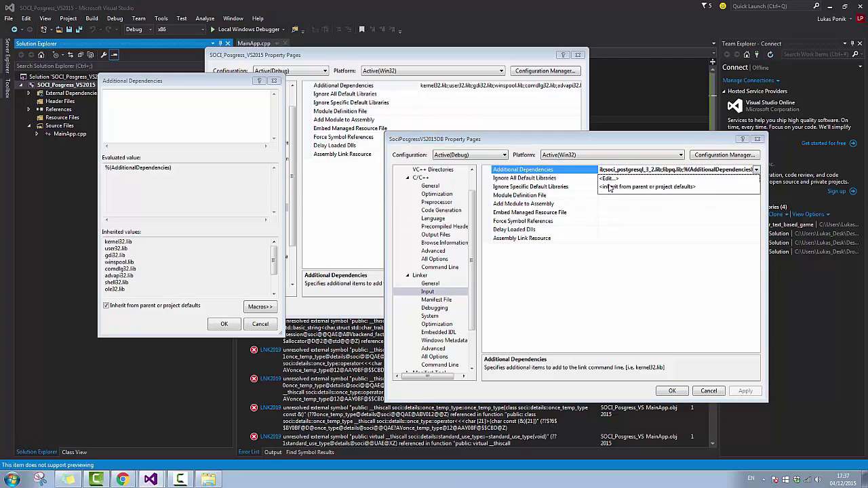
click(607, 179)
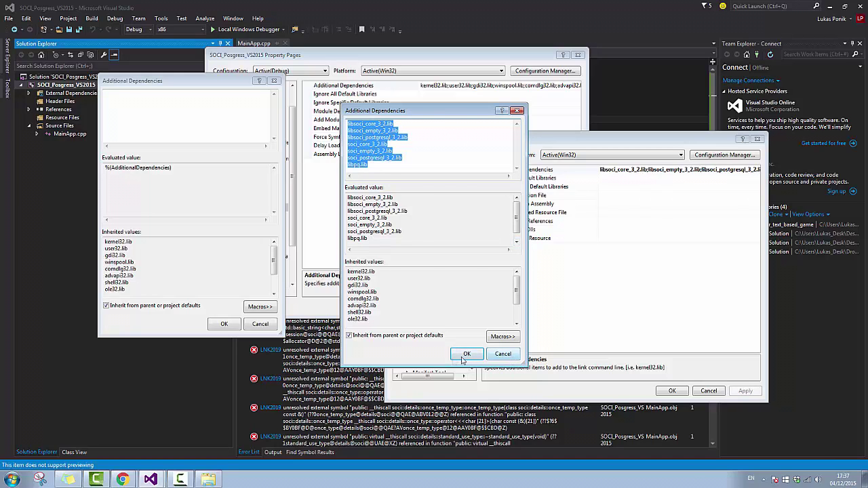
click(466, 353)
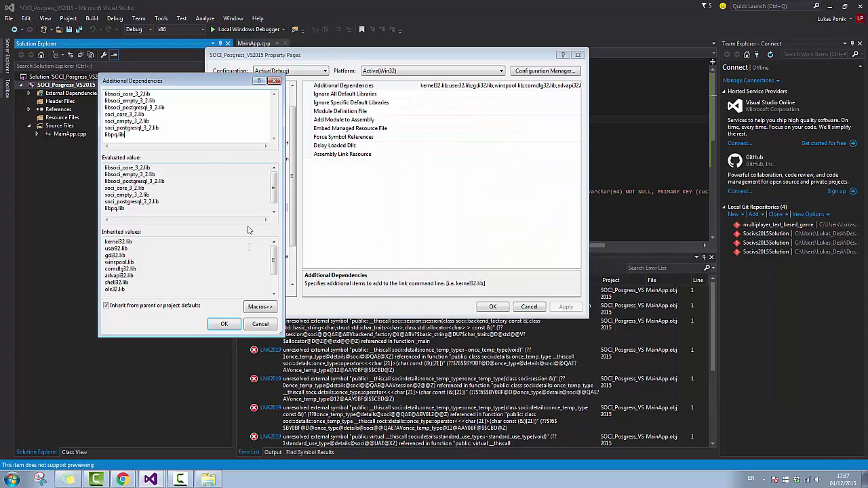
click(224, 324)
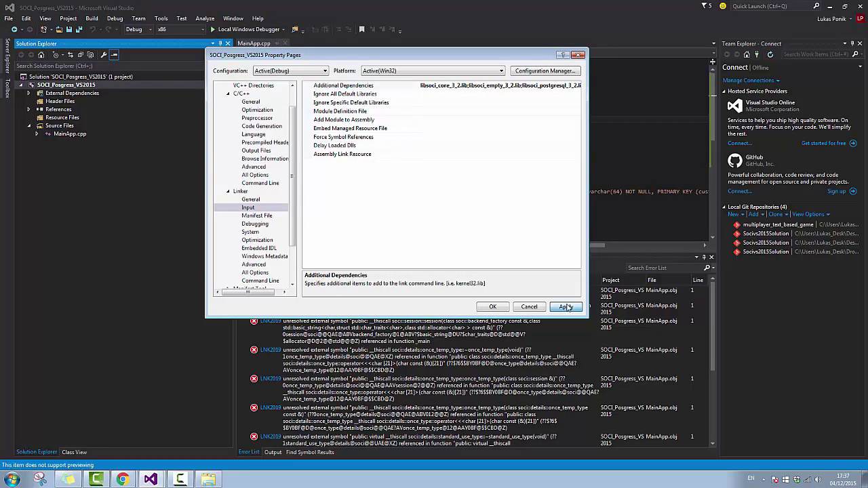
click(493, 306)
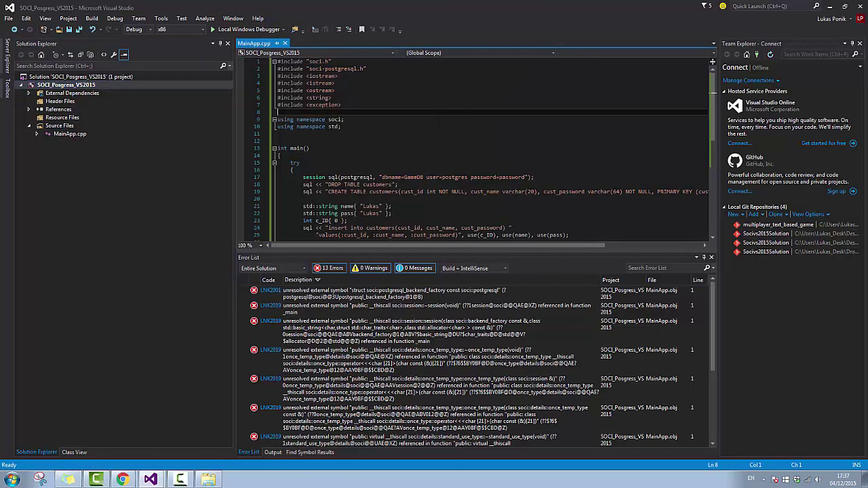
Run the program and dismiss the missing LIBPQ.dll system error
scroll(down, 3)
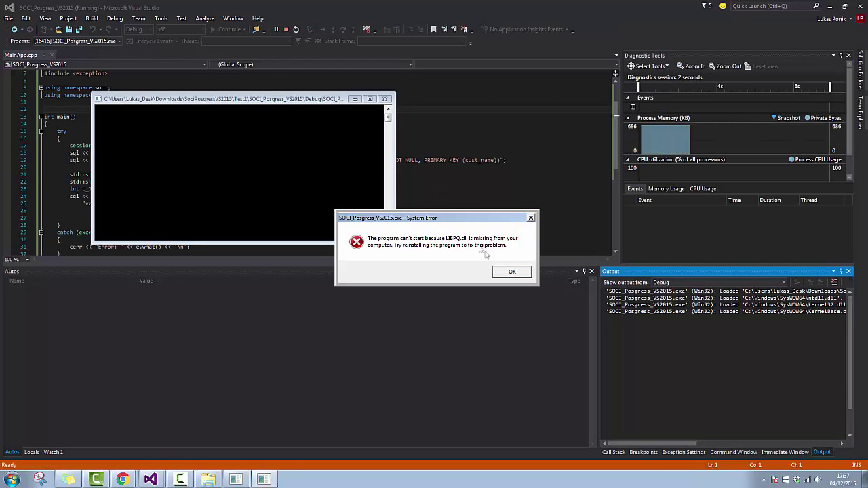
click(512, 271)
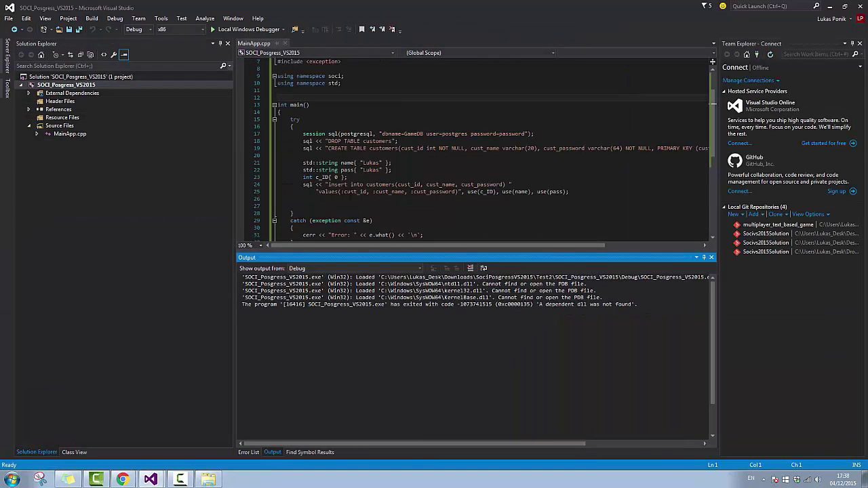
Open the project folder in File Explorer and the reference project's Property Pages
right_click(51, 84)
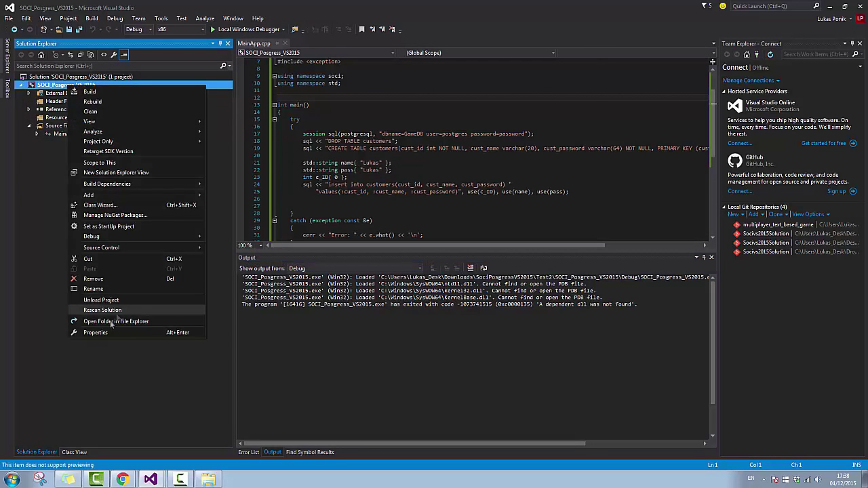
click(96, 333)
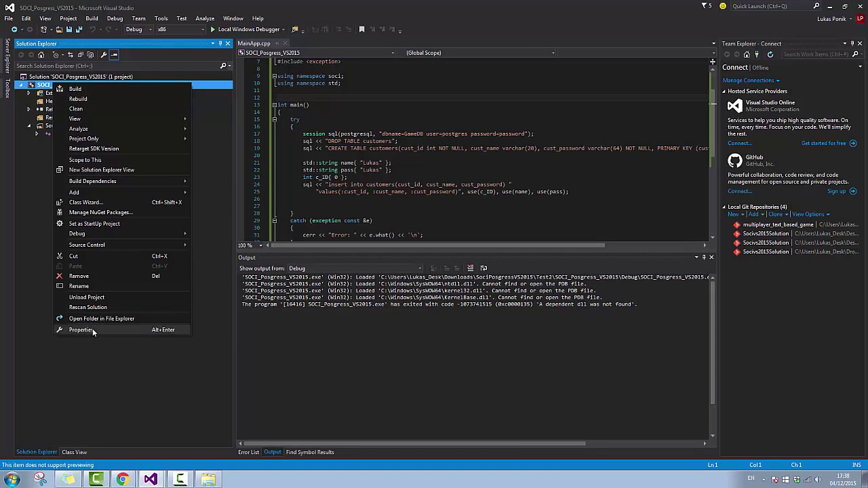
click(101, 319)
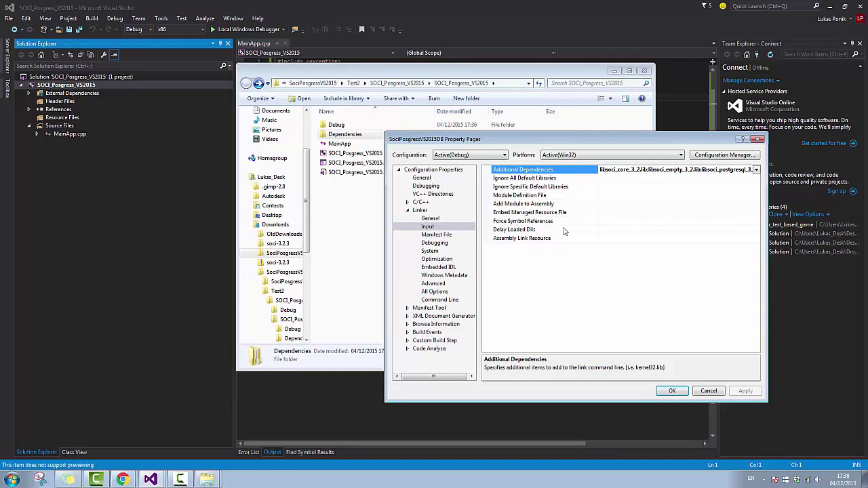
Copy the three SOCI DLLs from Dependencies\SOCI\dlls into the project's Debug folder
click(708, 390)
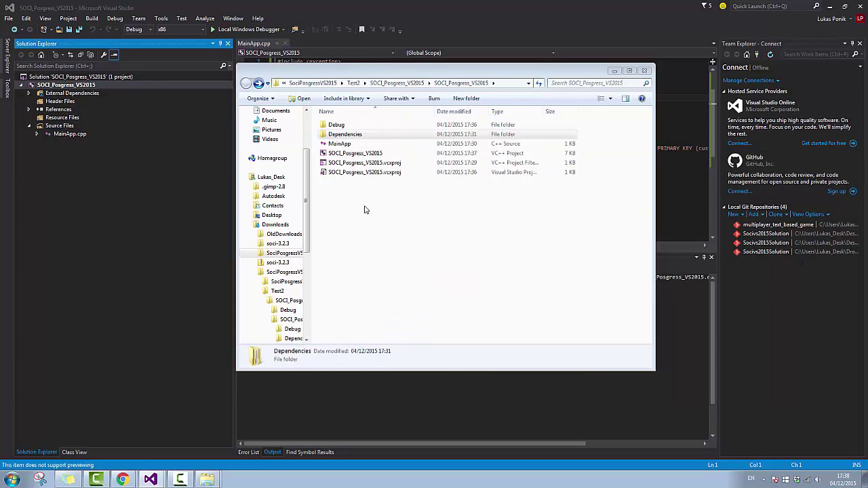
double_click(345, 133)
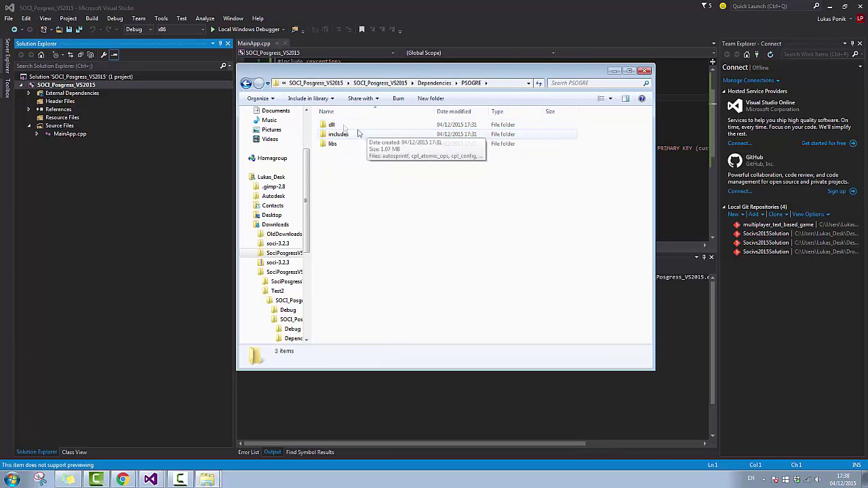
double_click(331, 124)
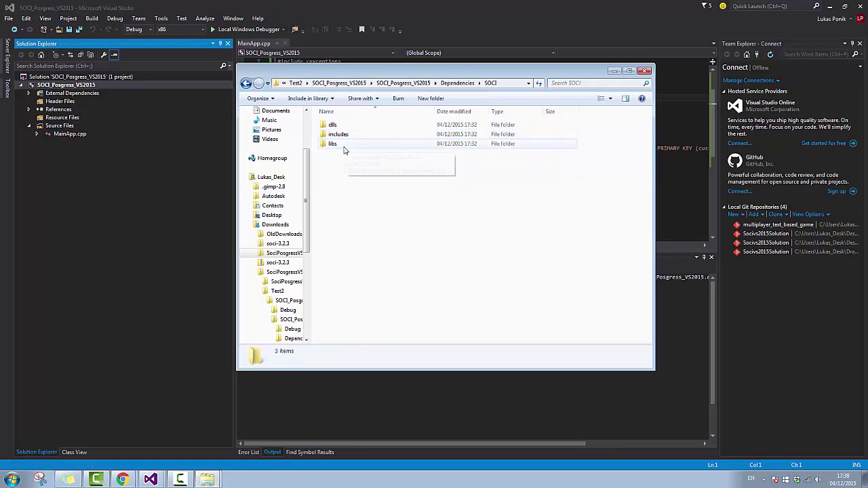
double_click(331, 125)
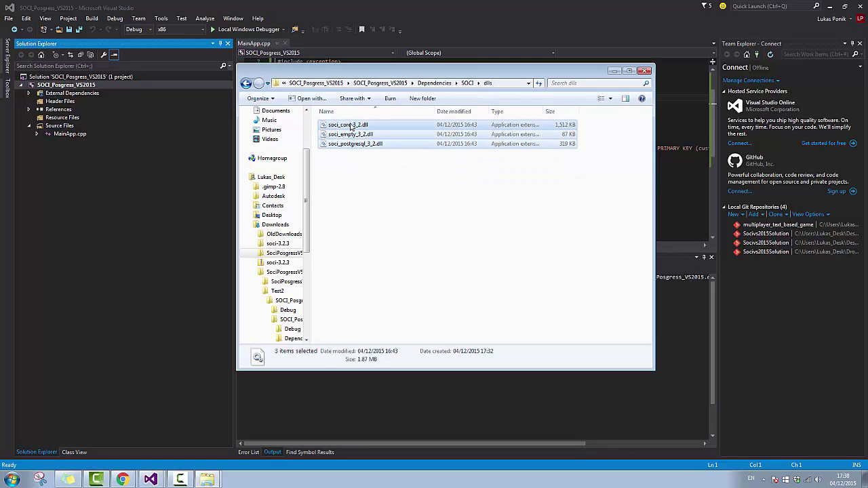
click(247, 83)
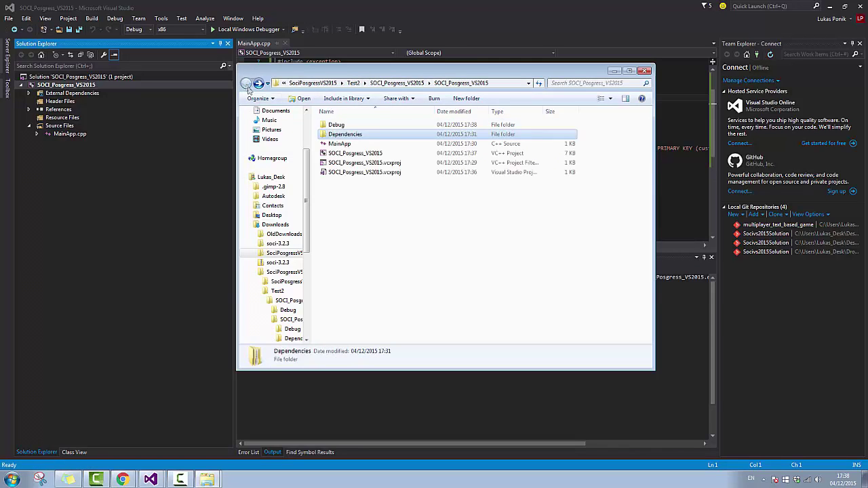
double_click(336, 124)
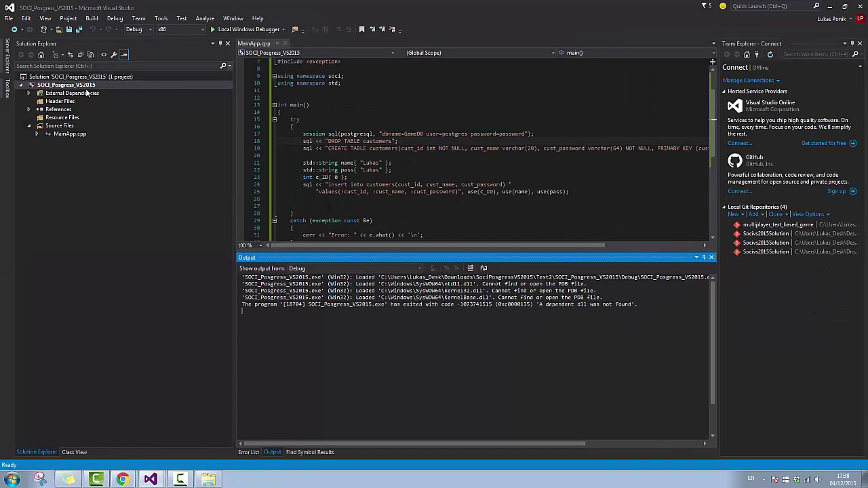
Copy the Debug folder's PostgreSQL and SOCI DLLs into the project folder
right_click(66, 84)
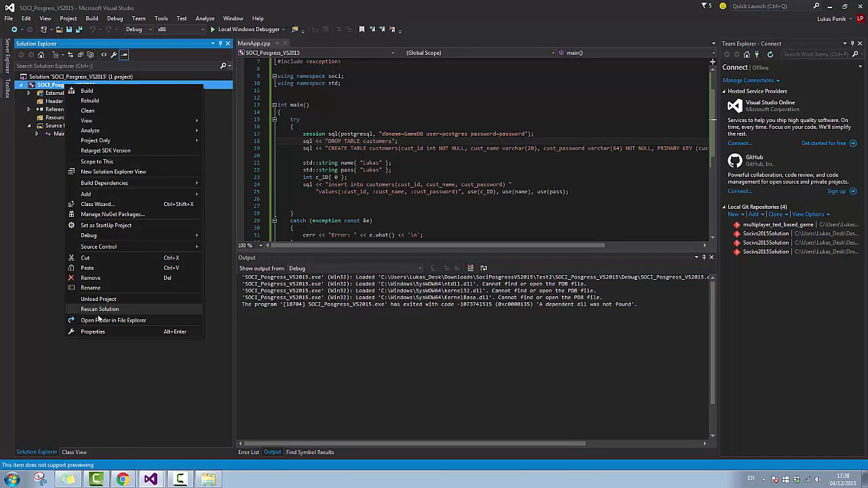
click(113, 321)
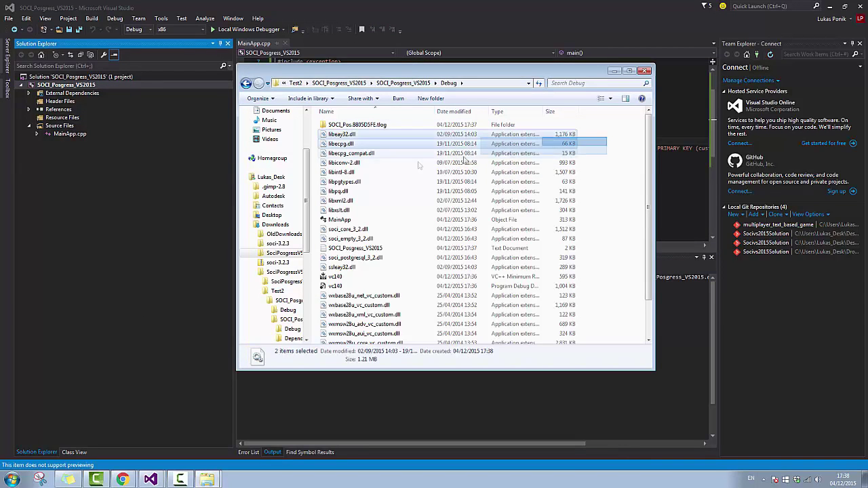
click(337, 210)
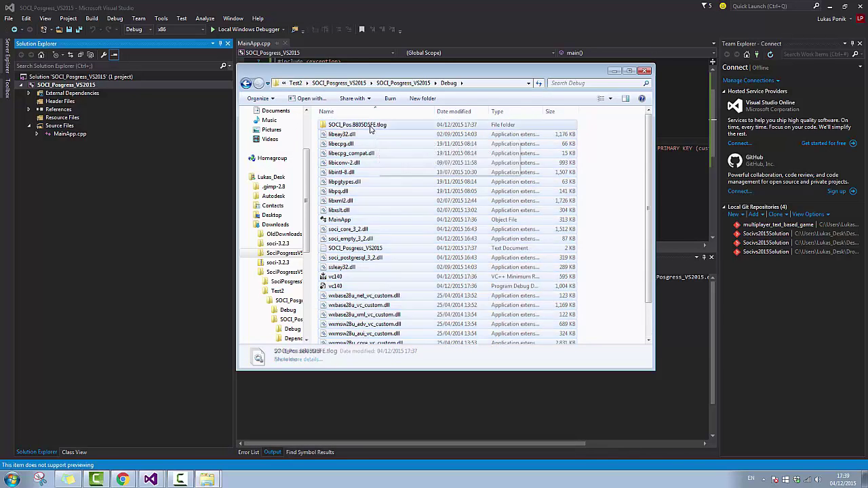
click(245, 82)
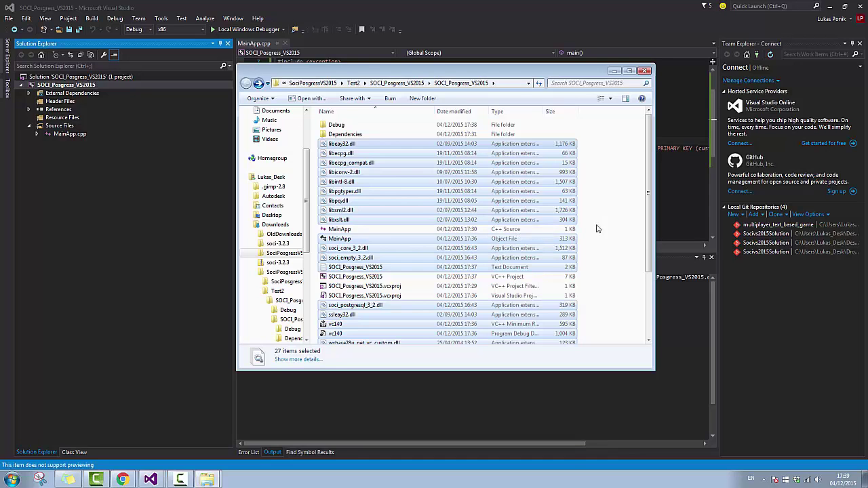
Delete the copied MainApp.obj and vc140 files to the Recycle Bin
key(Delete)
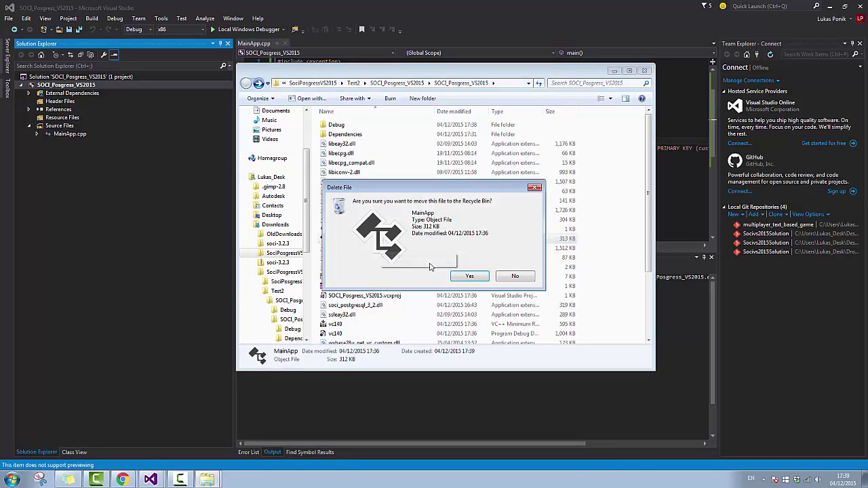
click(469, 276)
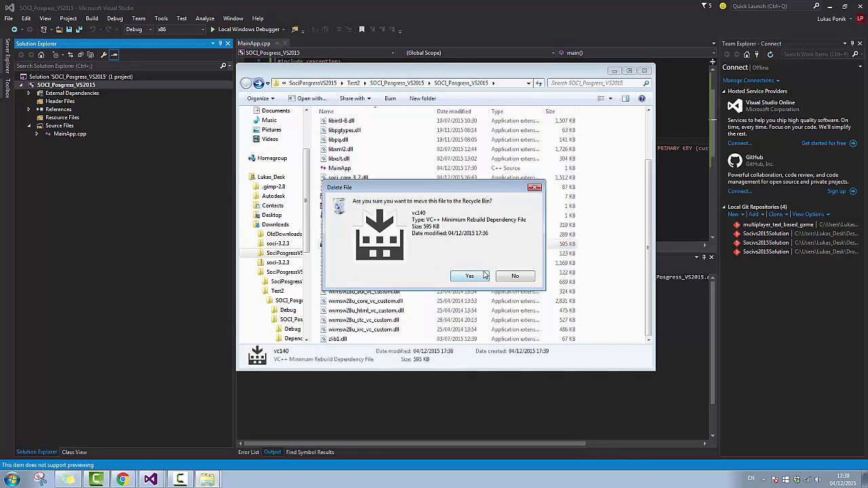
click(469, 276)
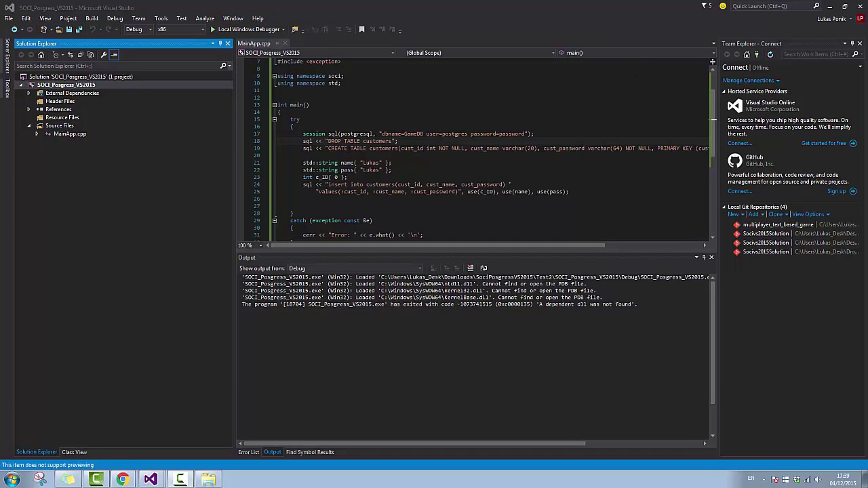
Run the SOCI_Posgress_VS2015 project with Local Windows Debugger until 'Press any key to continue' shows
click(212, 29)
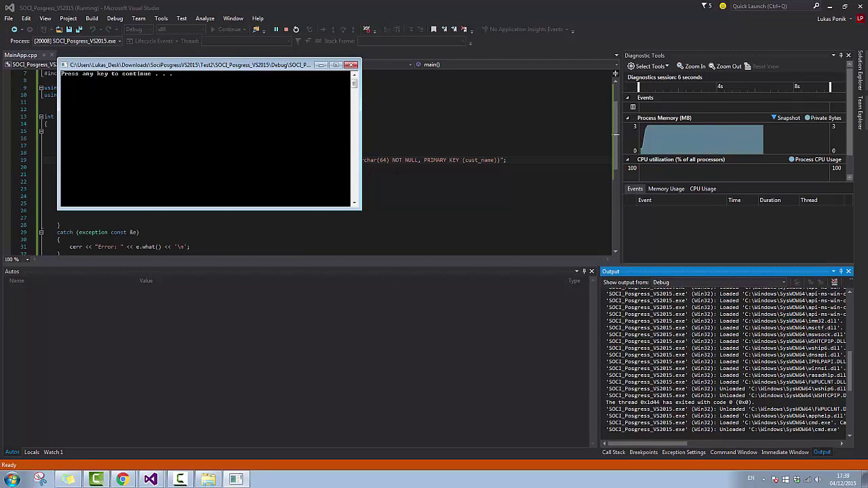
mouse_move(266, 145)
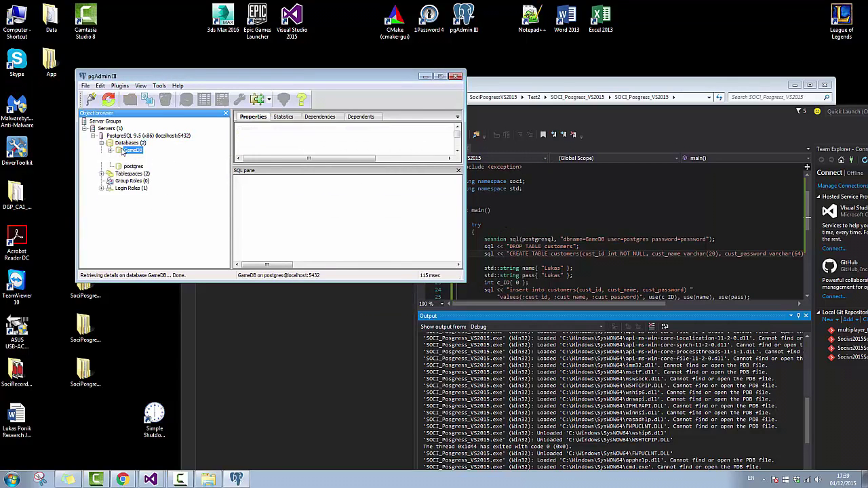
Select the GameDB database in pgAdmin's Object browser and bring up its context menu
click(121, 150)
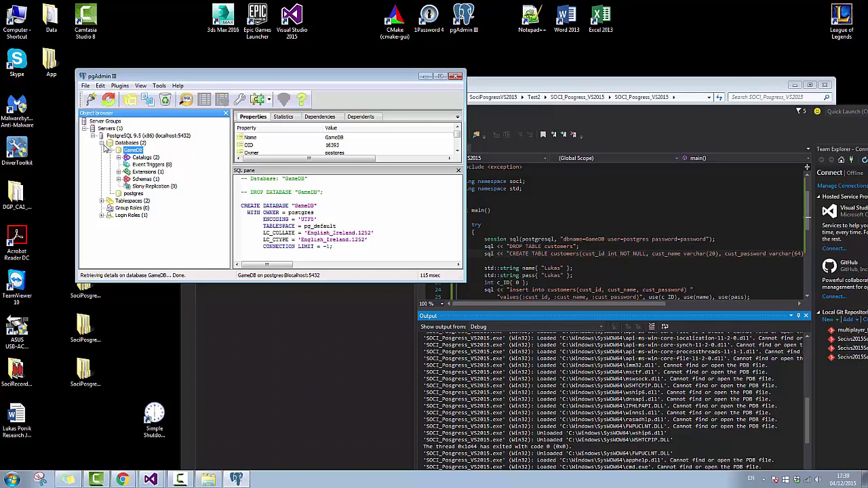
right_click(127, 144)
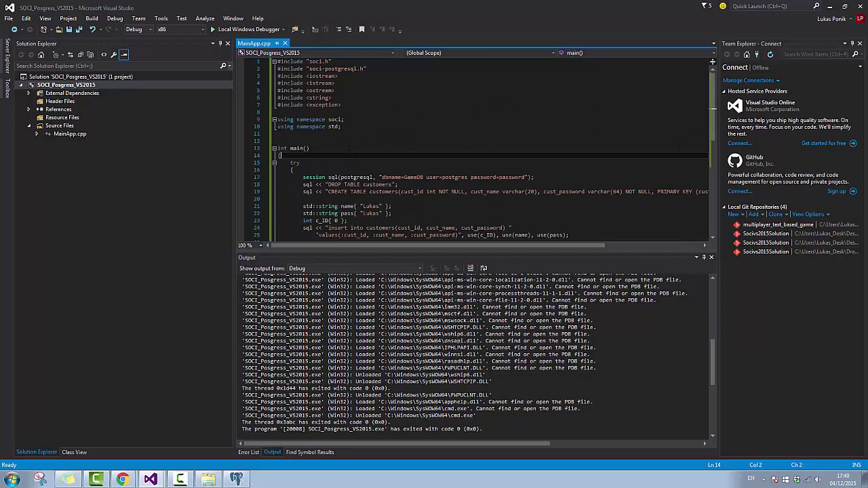
Comment out the DROP TABLE customers line with // and select the connection-string user name
scroll(down, 3)
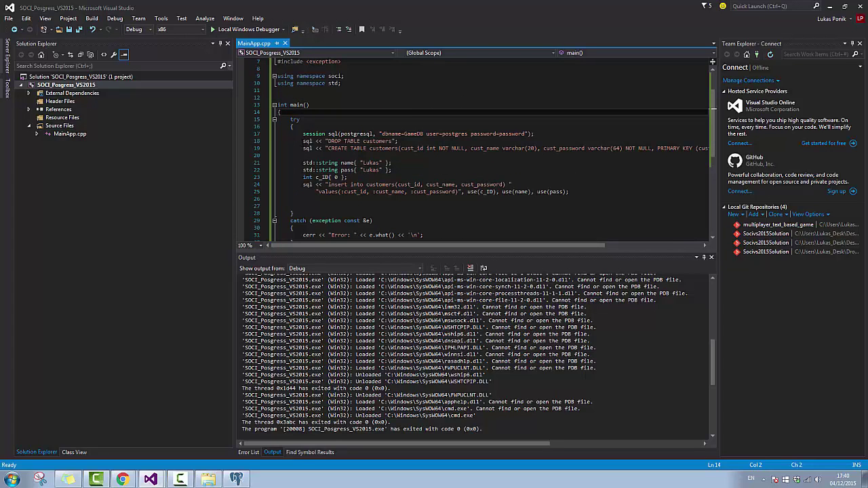
text(//)
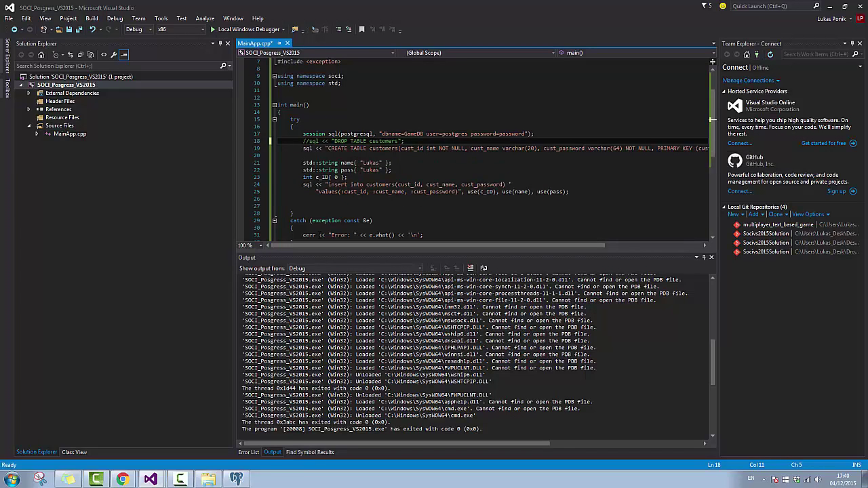
double_click(314, 133)
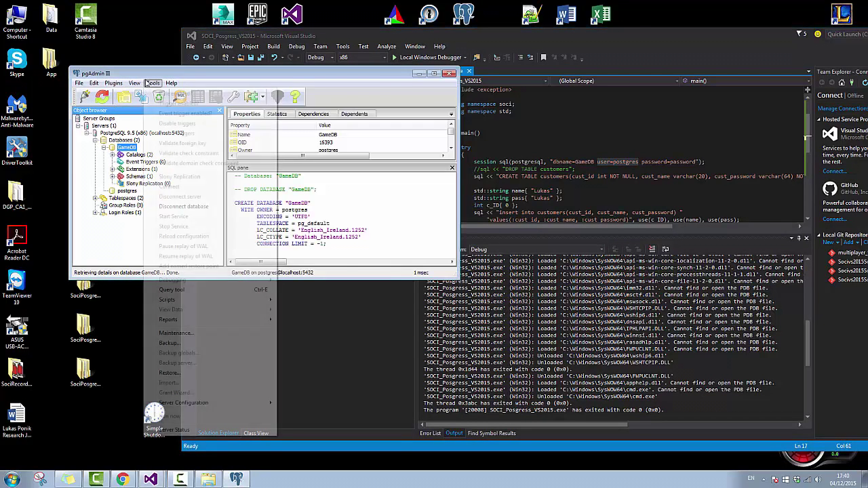
Change the connection string's user value to lukas in MainApp.cpp
click(153, 82)
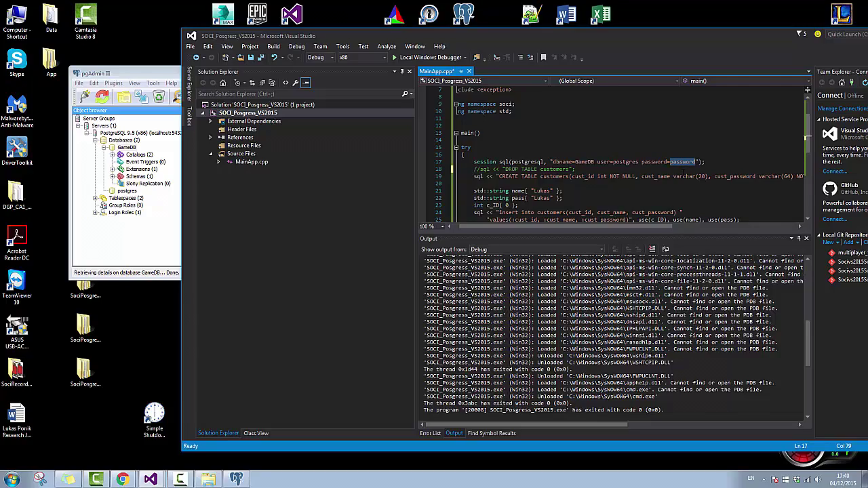
text(=lukas)
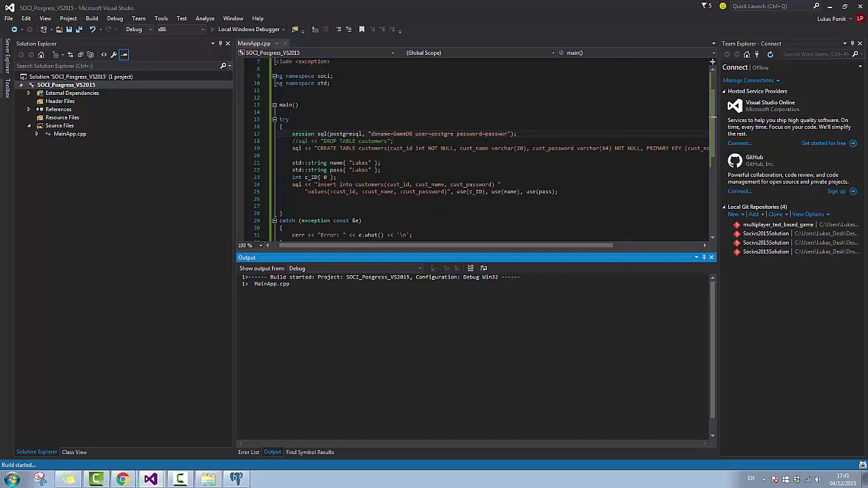
Run the rebuilt program in the debugger, which ends in an abort() Debug Error
click(249, 29)
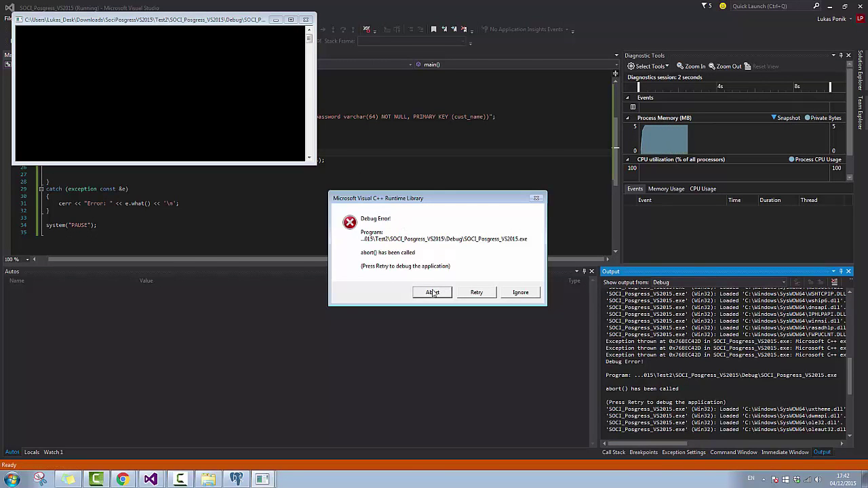
Abort the crashed program from the Visual C++ Runtime Library Debug Error dialog
click(432, 292)
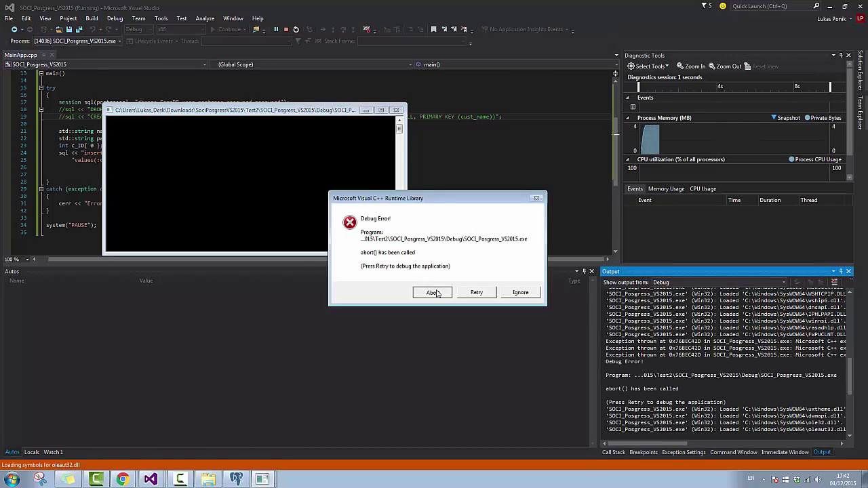
click(432, 292)
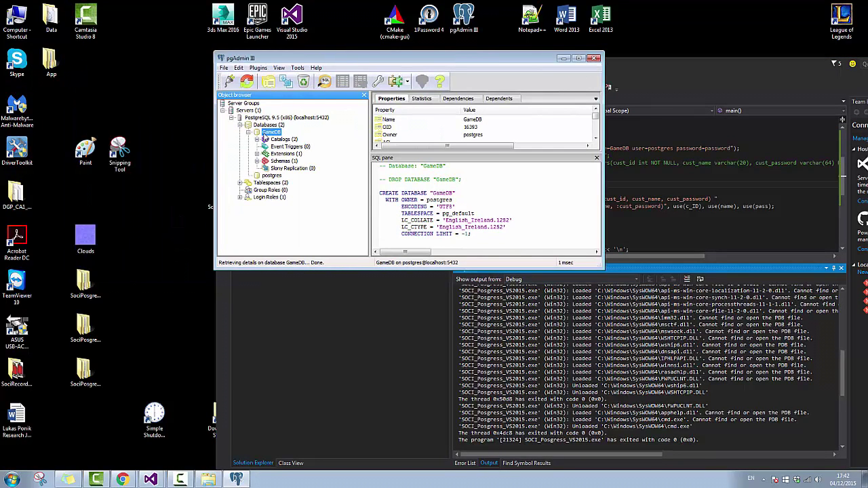
Expand GameDB's Schemas, public and Tables to show the customers table definition
click(284, 160)
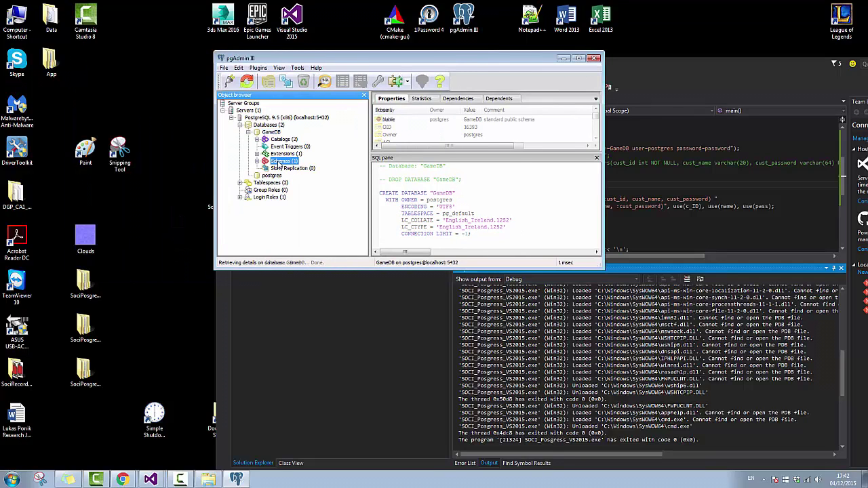
click(285, 147)
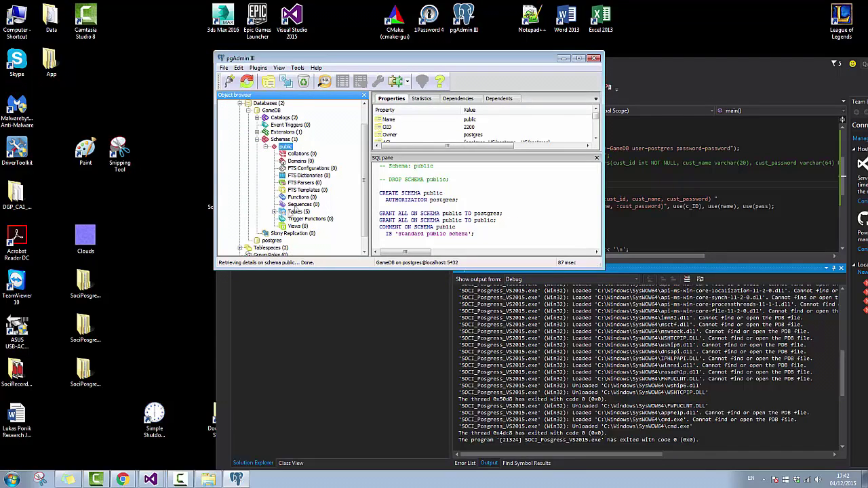
click(297, 211)
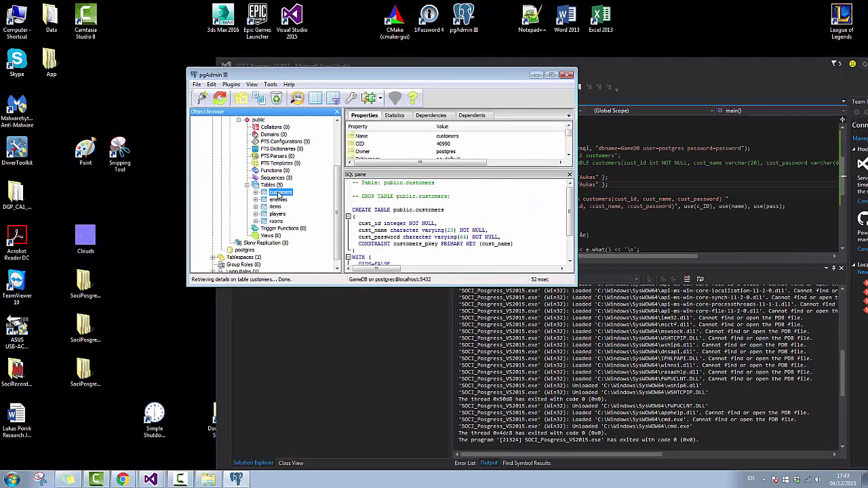
right_click(281, 192)
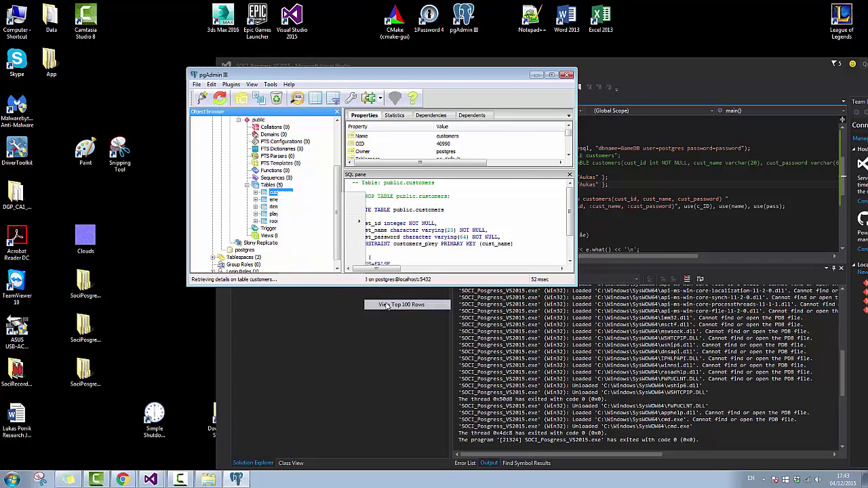
click(404, 304)
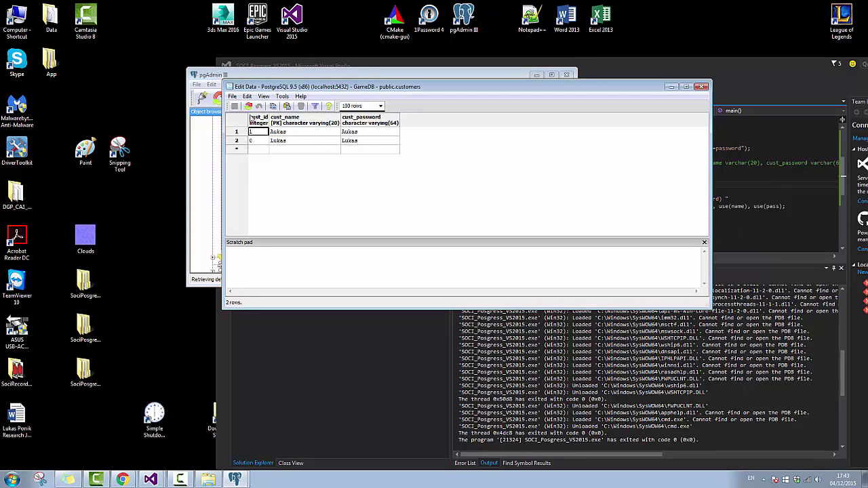
mouse_move(347, 149)
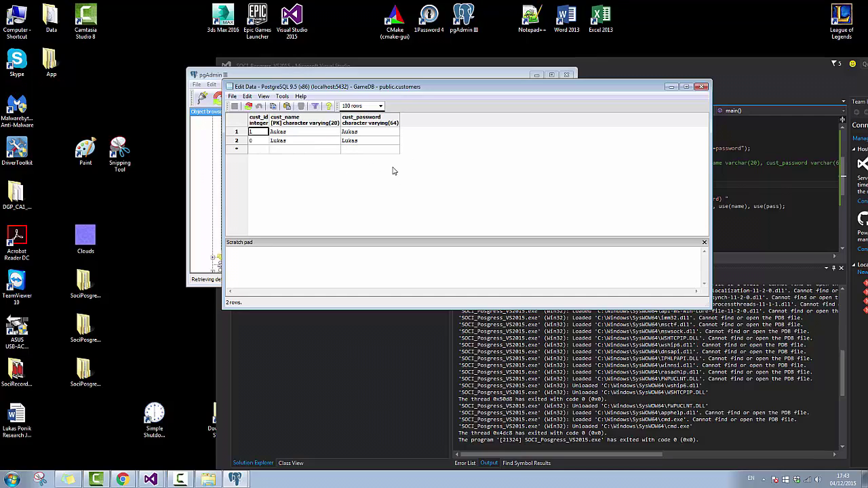
mouse_move(312, 183)
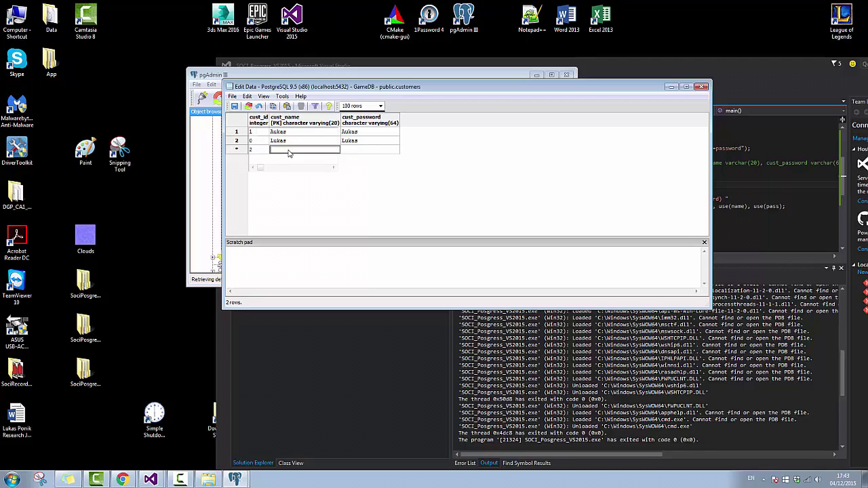
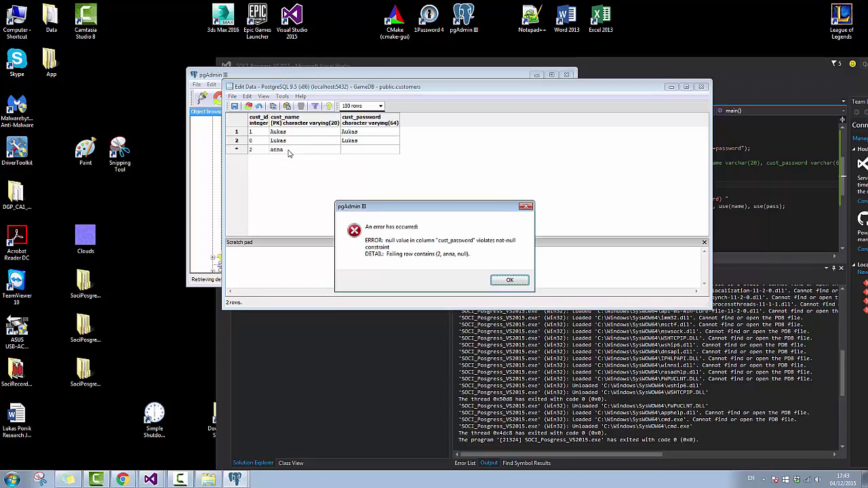
click(509, 280)
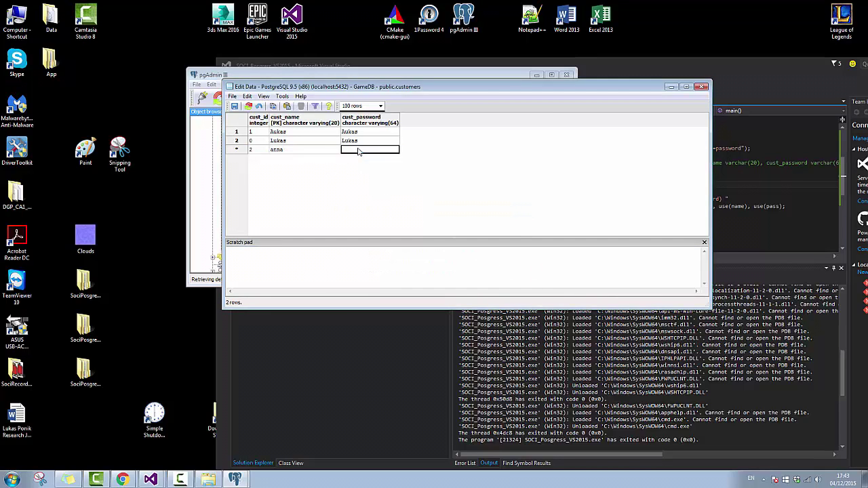
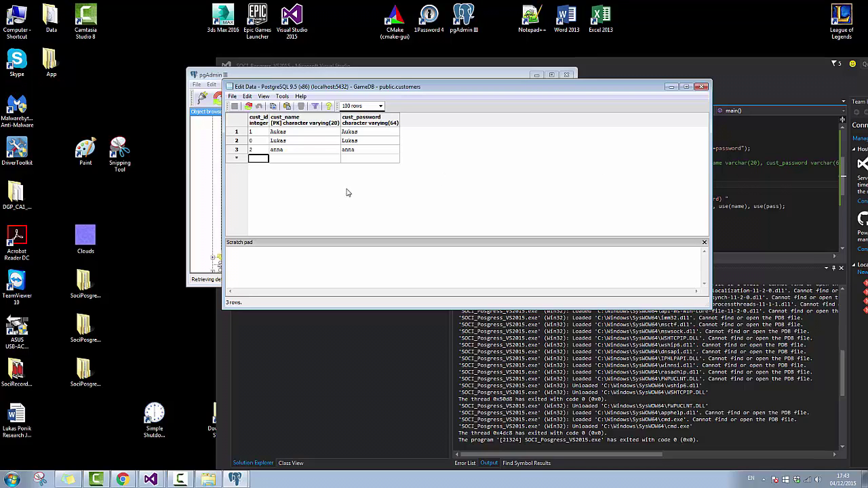
mouse_move(528, 88)
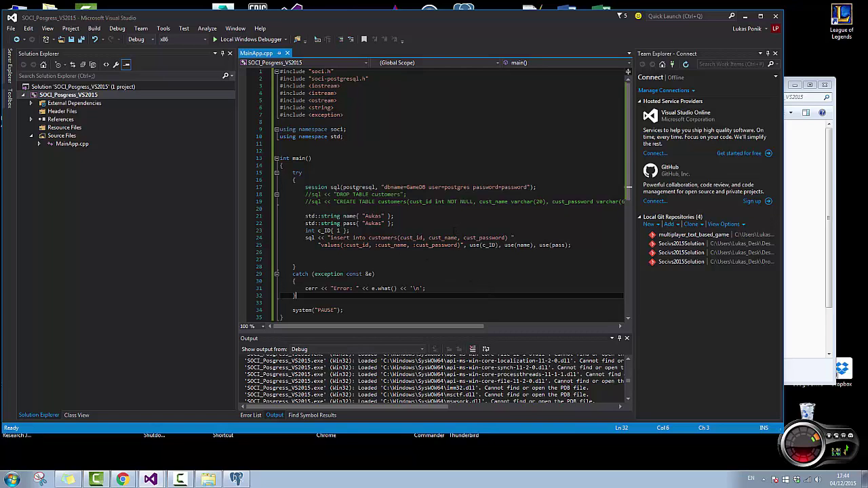
mouse_move(373, 238)
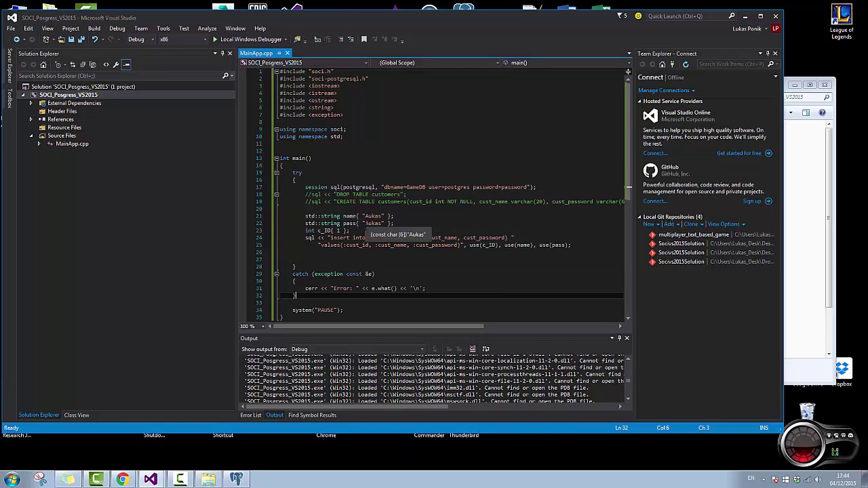
mouse_move(156, 147)
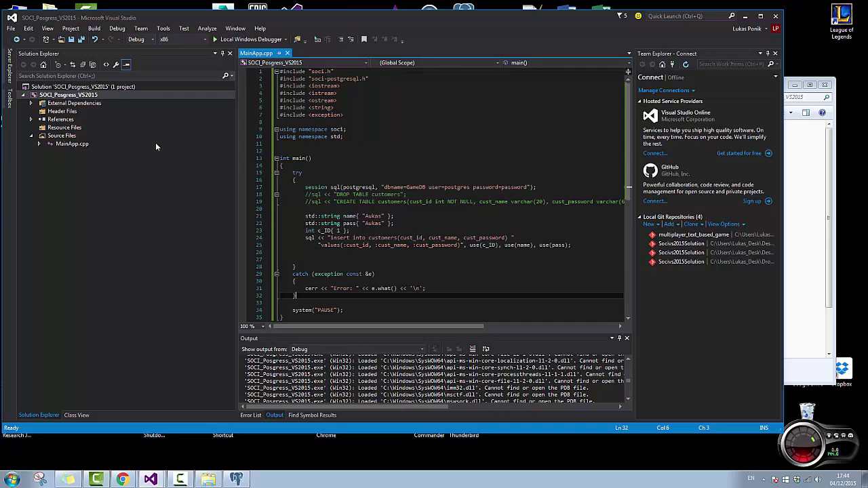